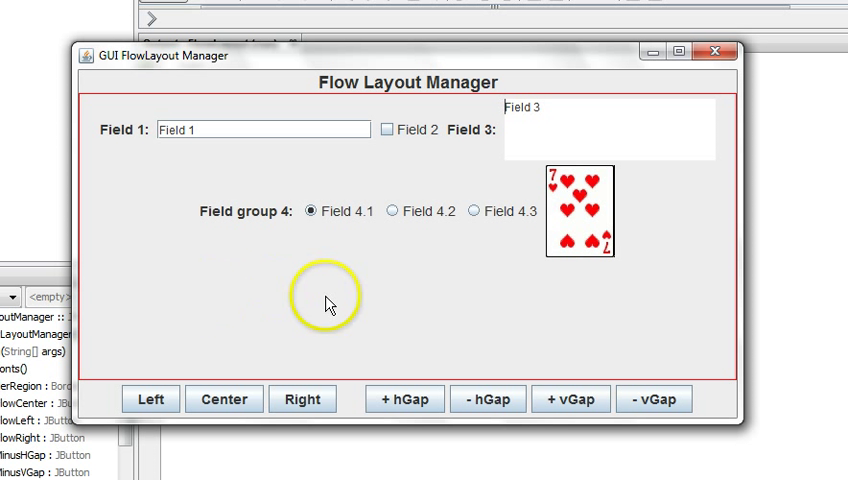
mouse_move(330, 90)
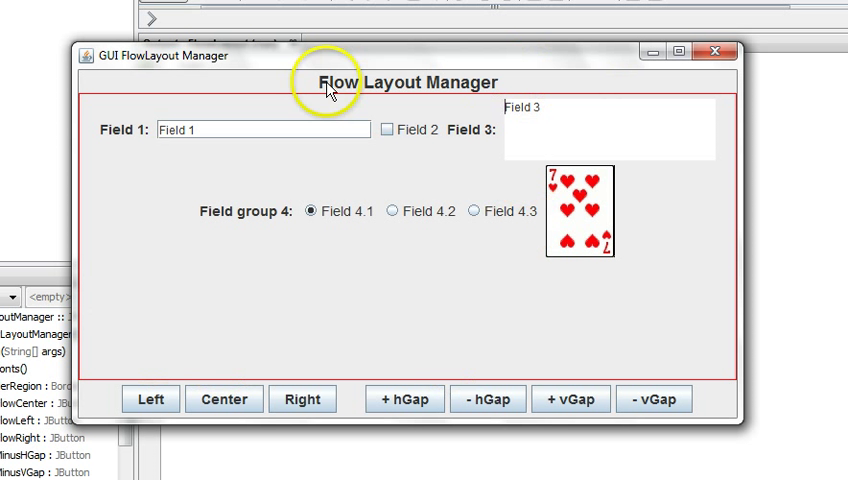
mouse_move(98, 408)
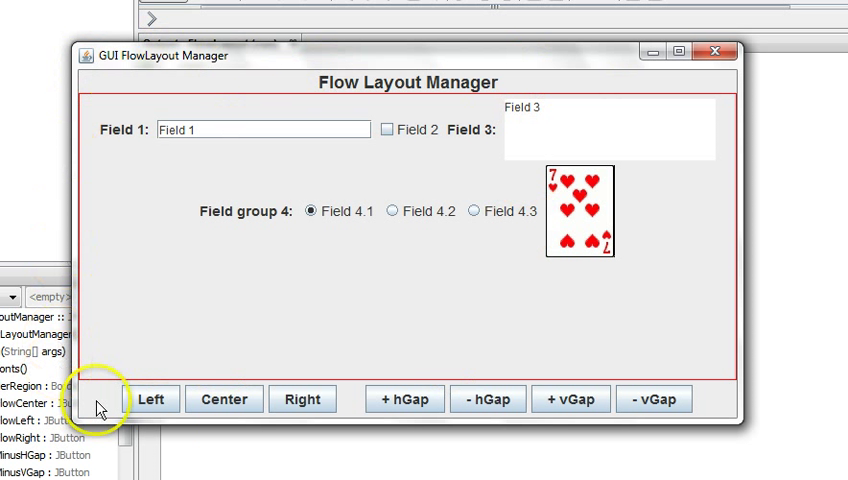
mouse_move(504, 88)
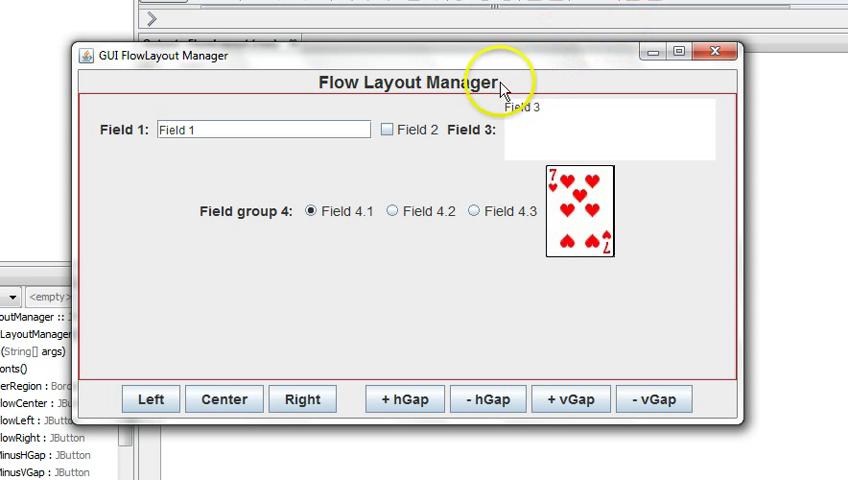
mouse_move(318, 320)
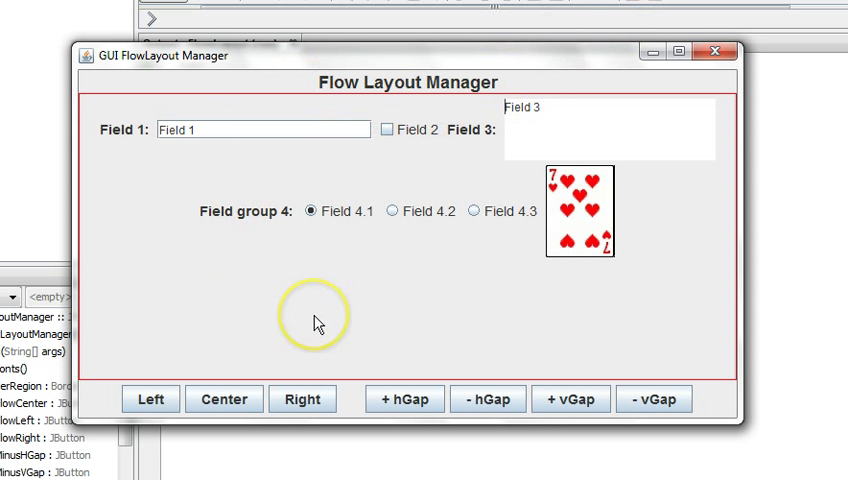
mouse_move(258, 204)
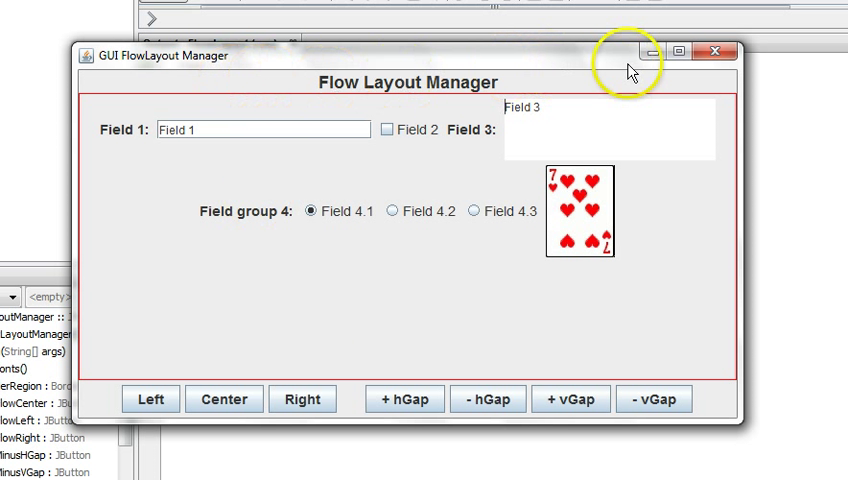
mouse_move(470, 88)
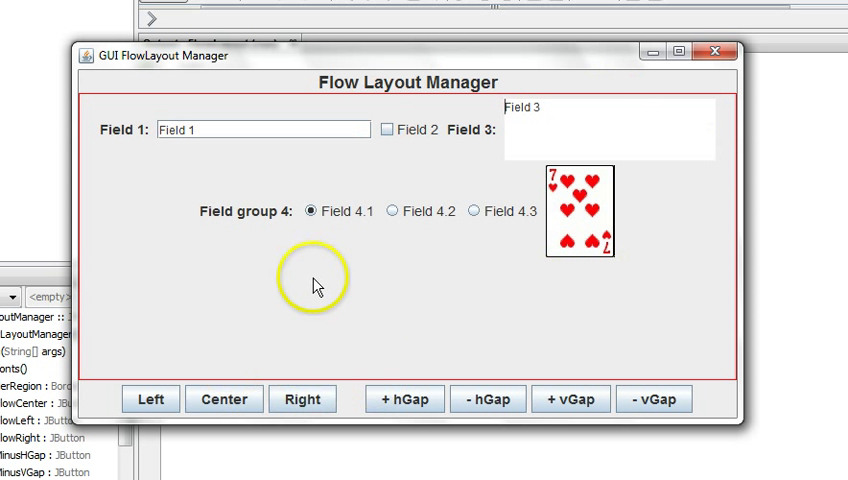
mouse_move(576, 250)
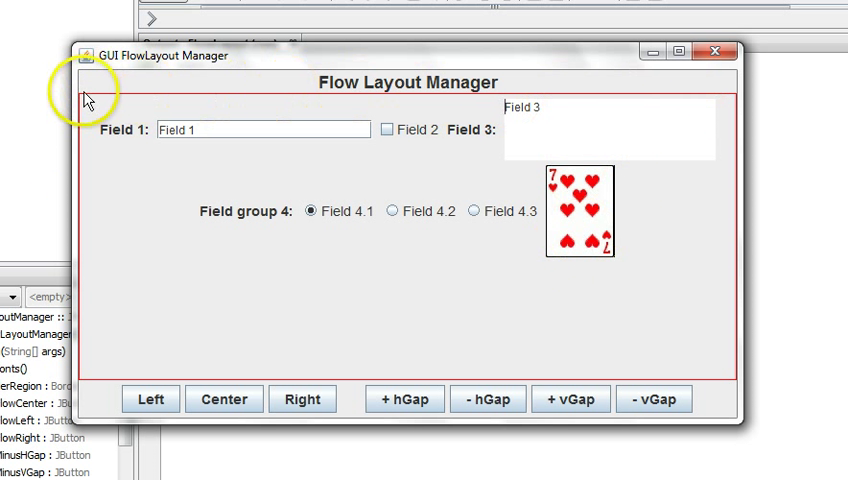
mouse_move(700, 378)
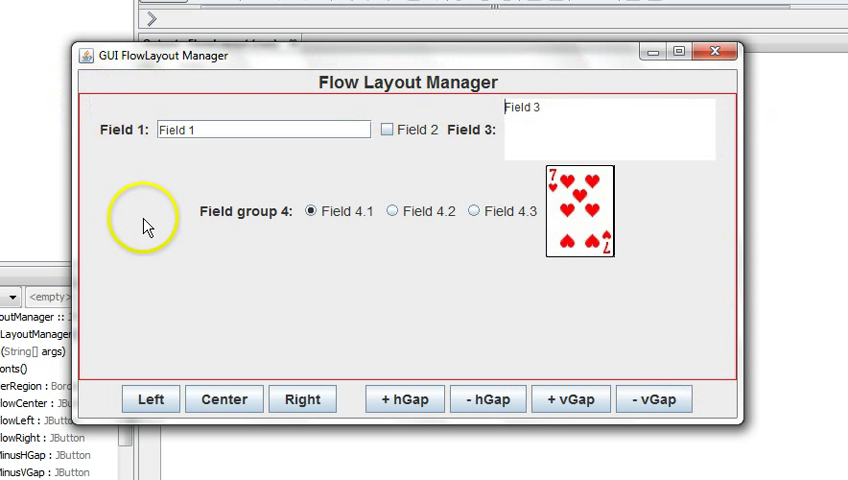
mouse_move(132, 162)
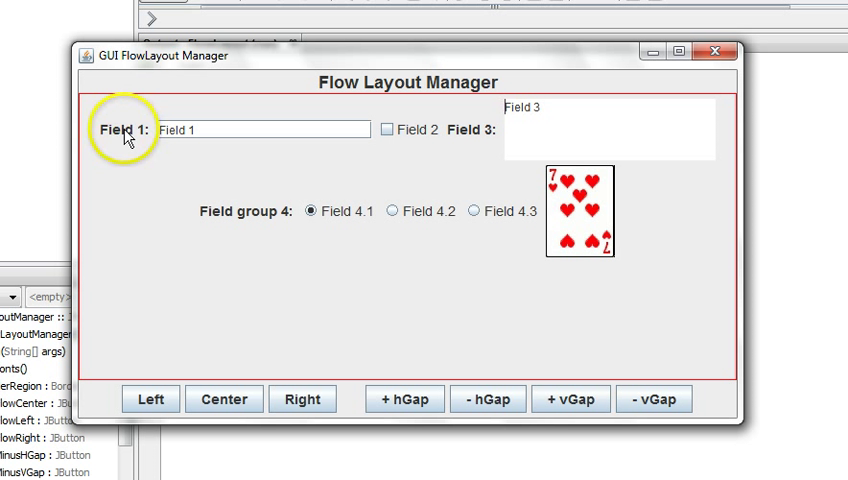
- Widen the FlowLayoutManager window so components reflow into one row, then restore its width
left_click(200, 128)
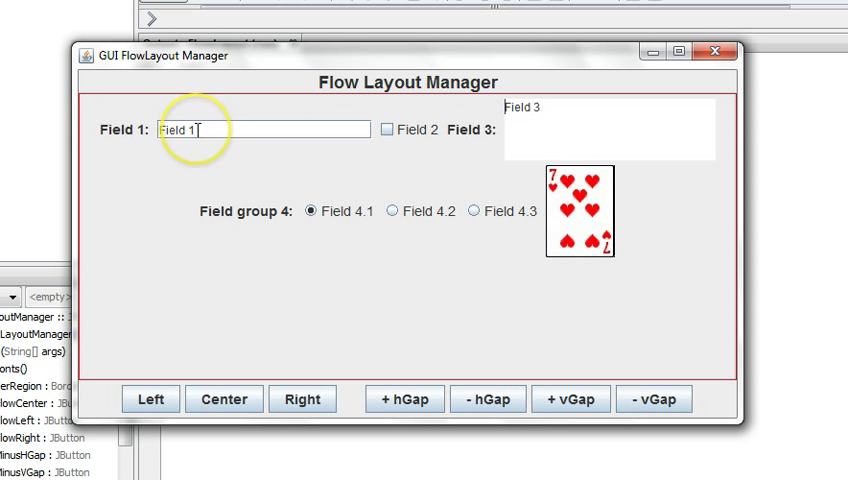
mouse_move(338, 134)
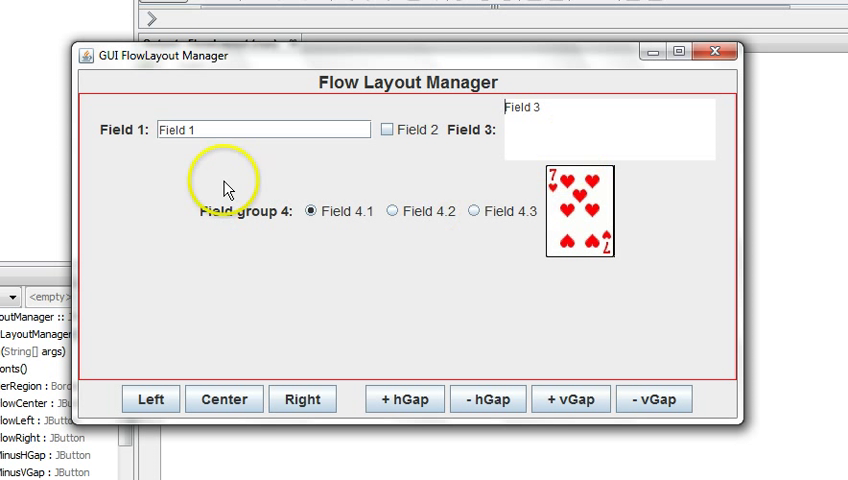
mouse_move(168, 186)
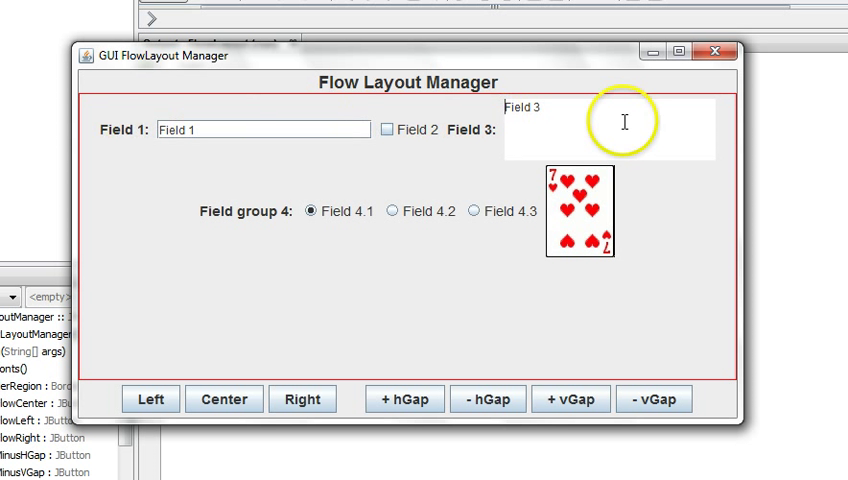
mouse_move(728, 130)
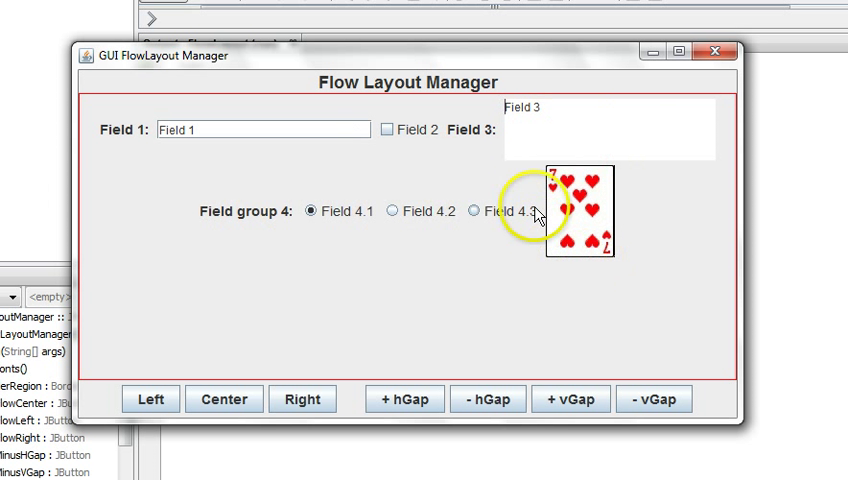
mouse_move(624, 188)
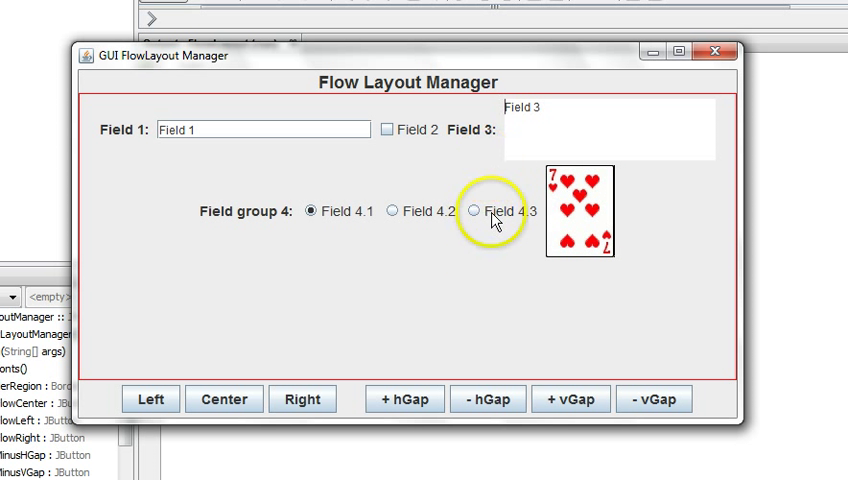
mouse_move(220, 232)
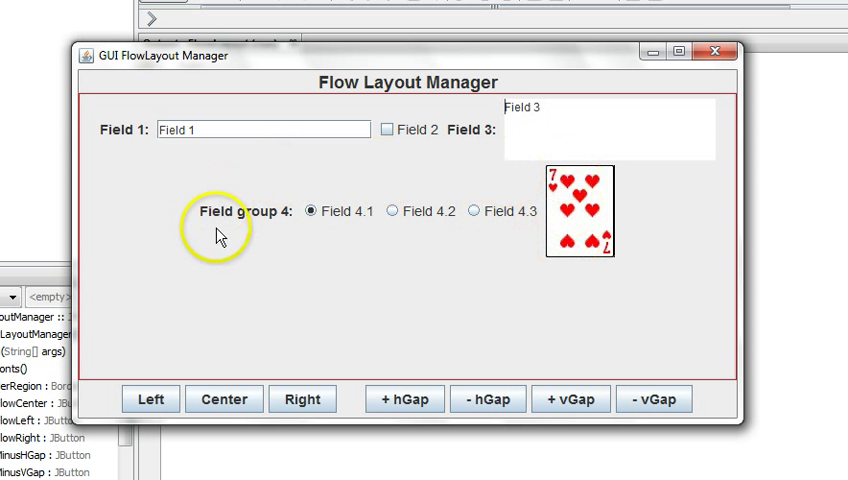
mouse_move(410, 278)
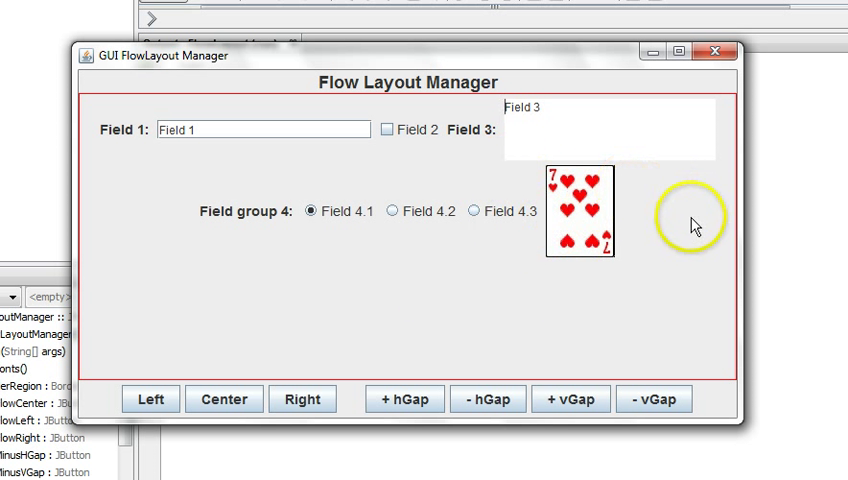
mouse_move(738, 206)
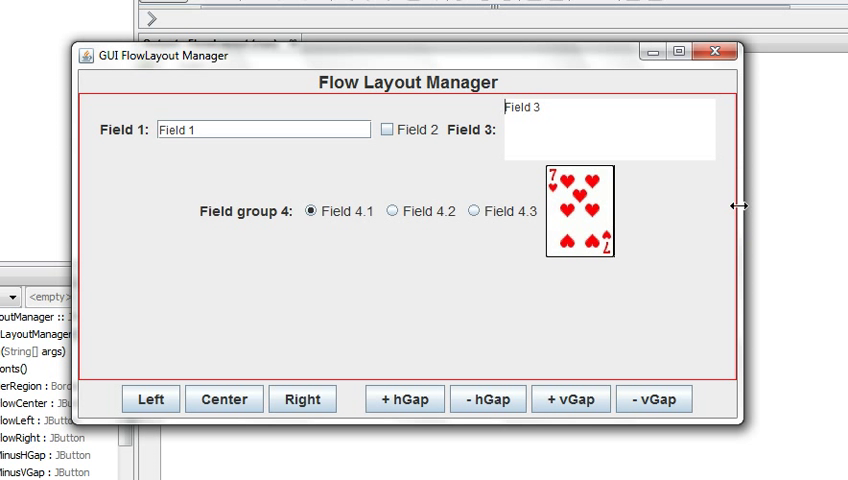
left_click_drag(738, 204, 680, 208)
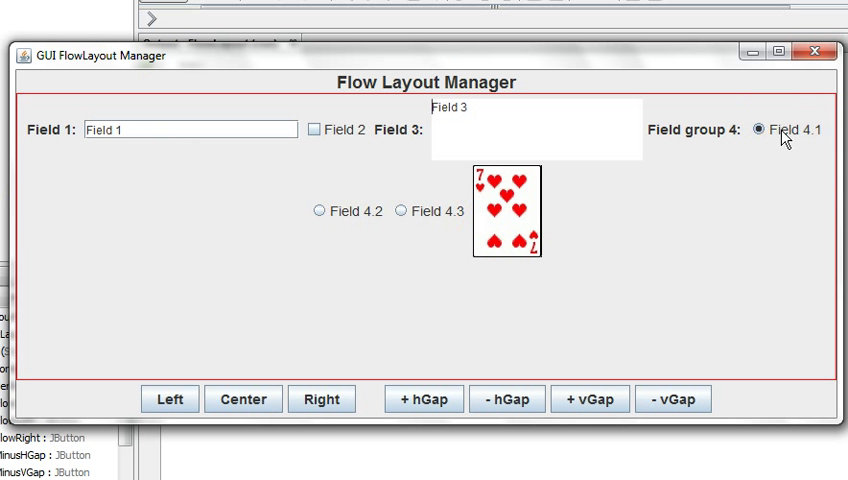
left_click_drag(832, 172, 696, 172)
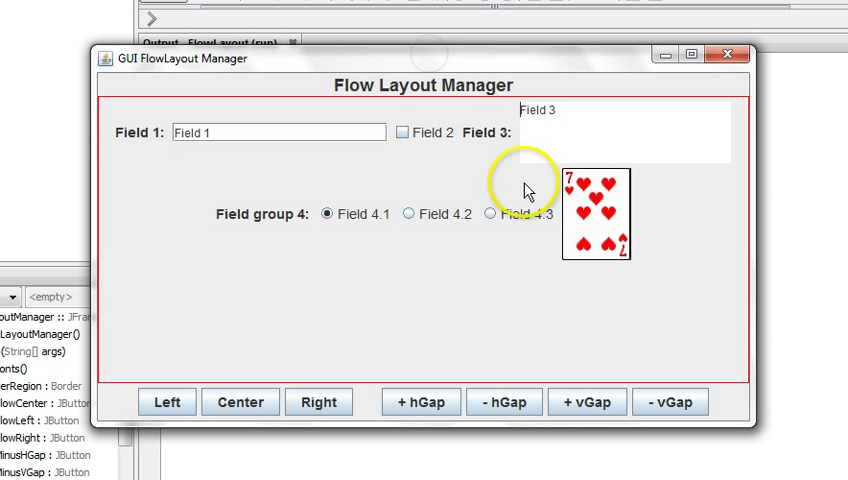
mouse_move(502, 268)
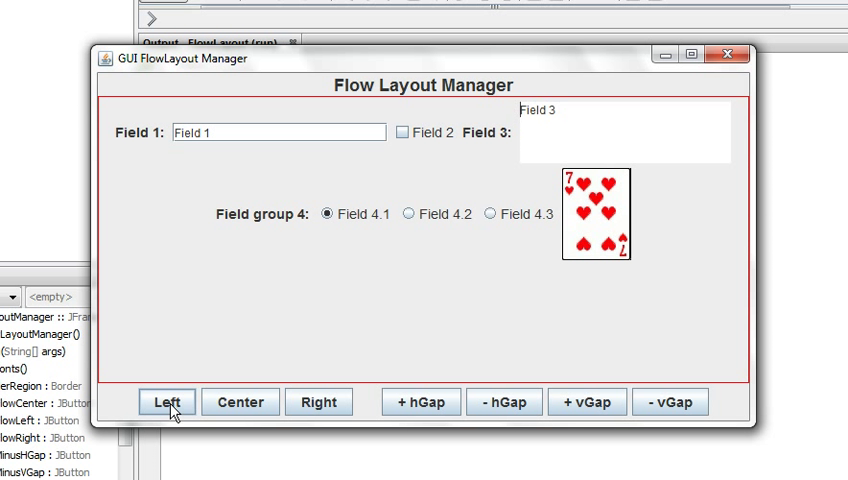
- Left-align the rows of components, then right-align them
left_click(166, 400)
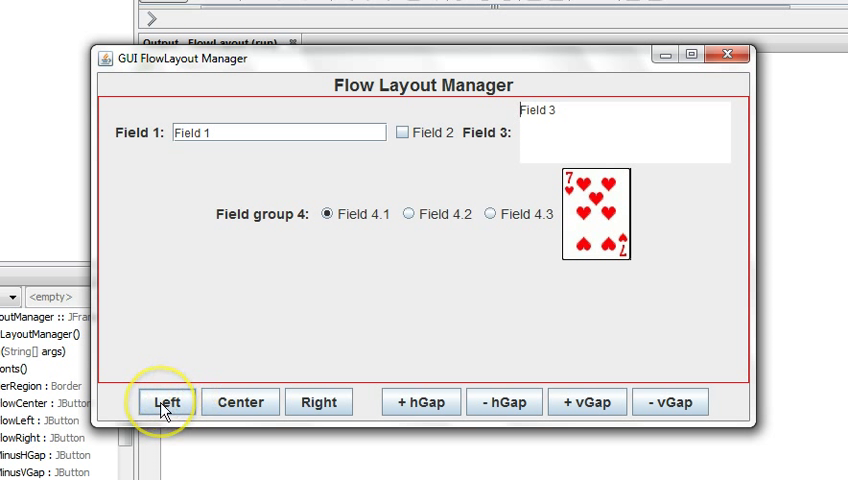
left_click(168, 402)
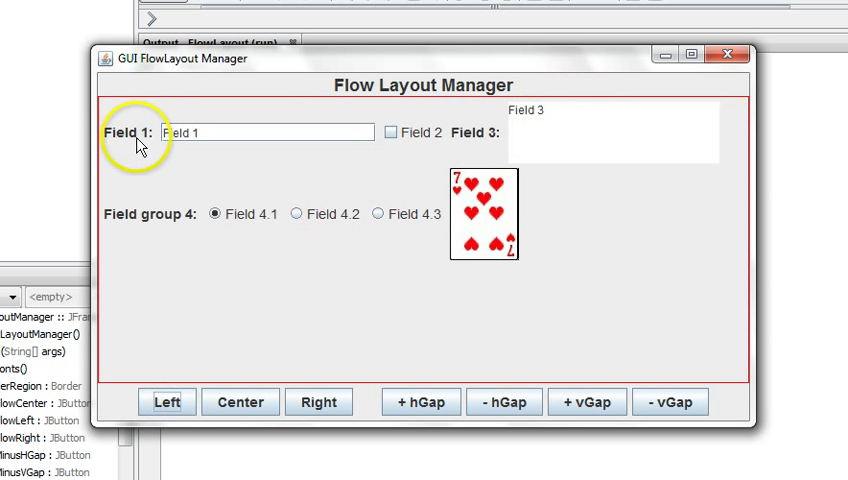
mouse_move(130, 148)
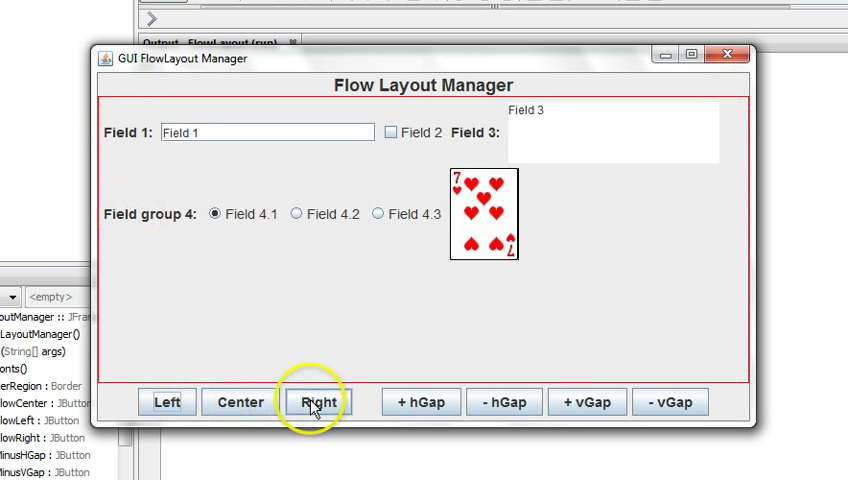
left_click(318, 400)
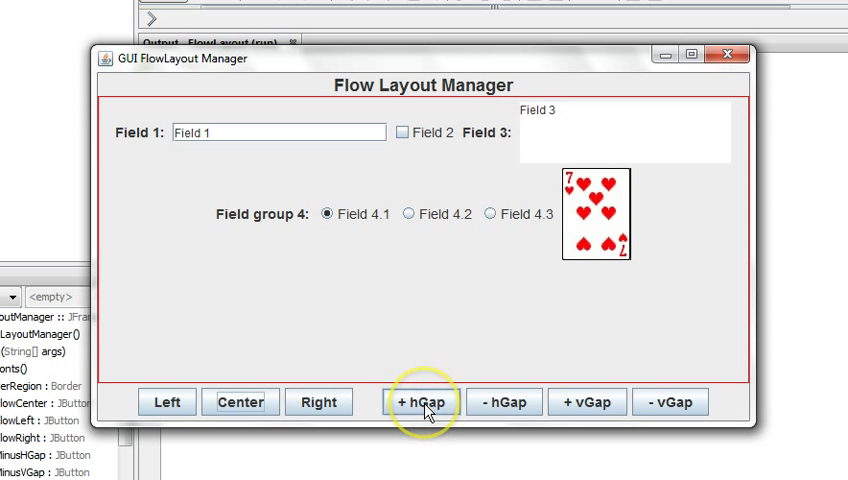
mouse_move(578, 410)
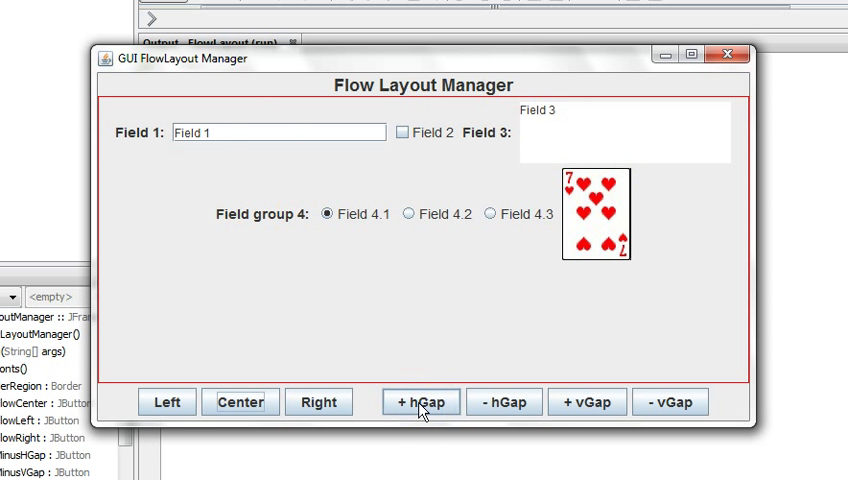
- Widen the horizontal gap with '+ hGap' five times, then shrink it once with '- hGap'
left_click(420, 400)
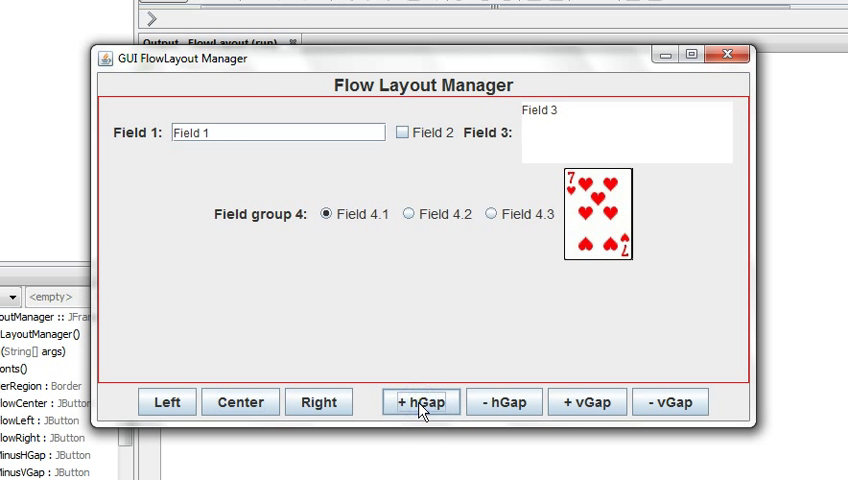
left_click(420, 400)
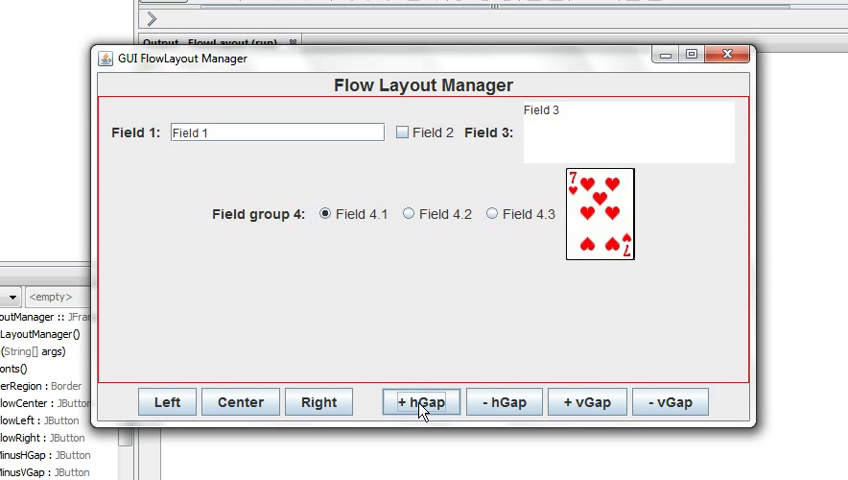
left_click(420, 400)
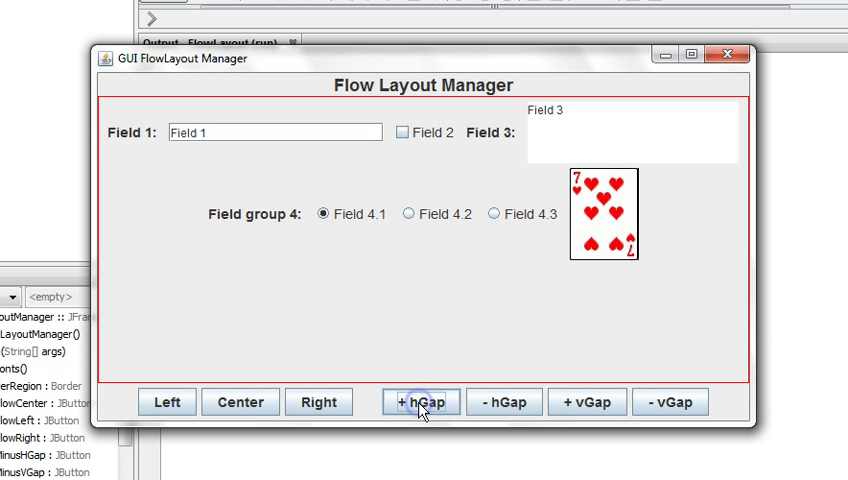
left_click(420, 400)
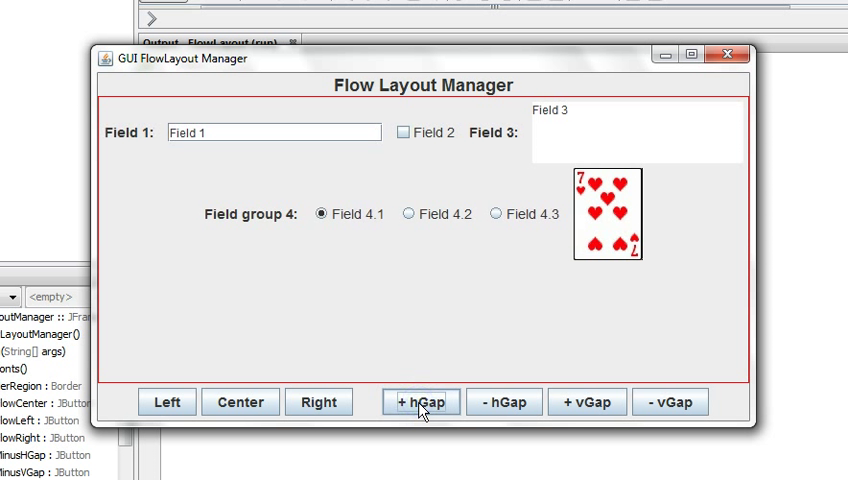
left_click(420, 400)
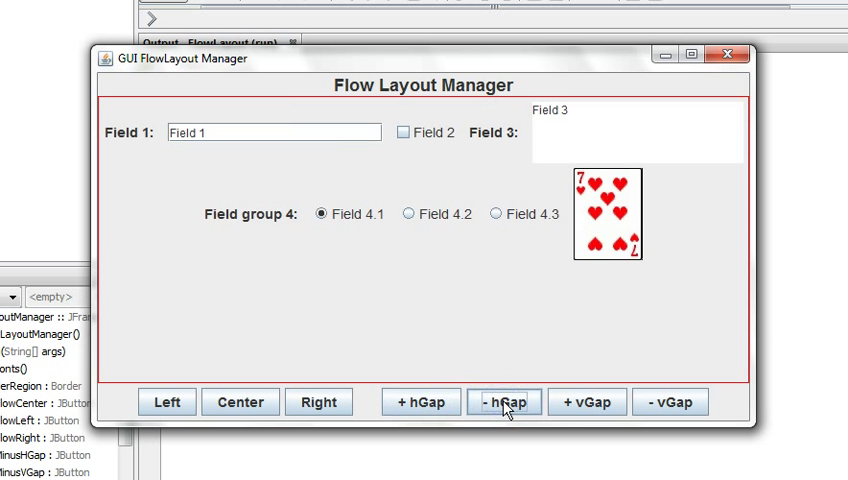
left_click(504, 400)
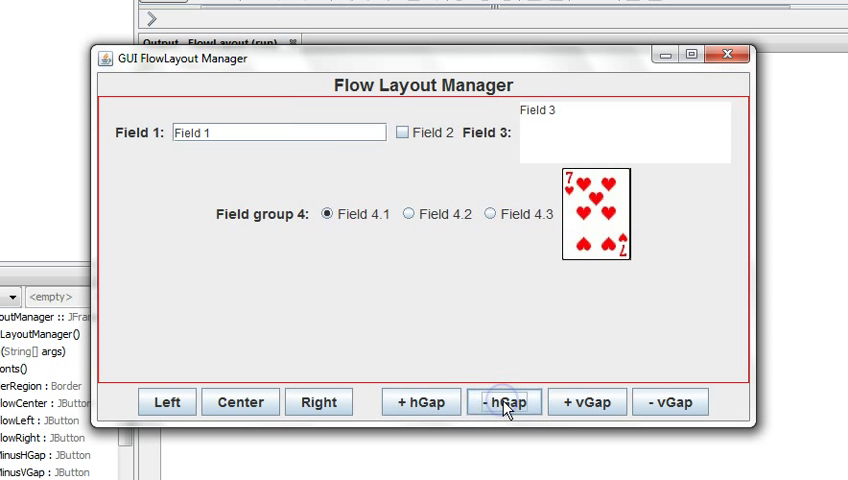
mouse_move(588, 402)
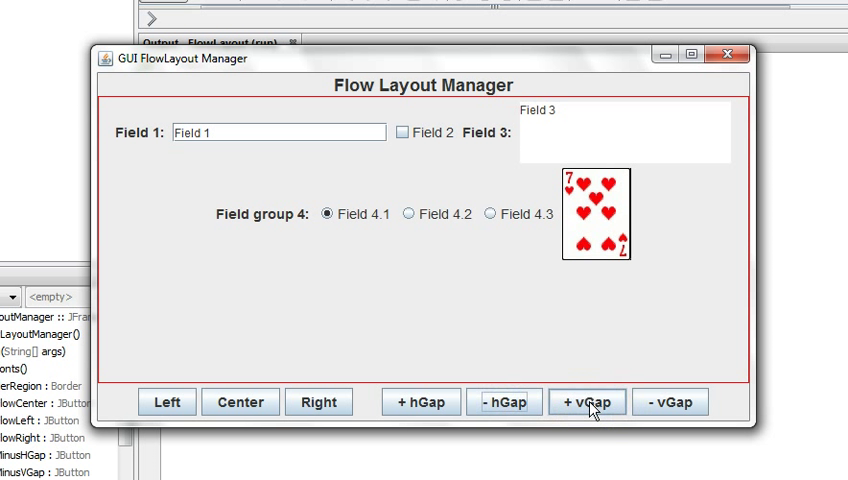
- Widen the vertical gap between rows twice with '+ vGap', then reduce it twice with '- vGap'
left_click(588, 400)
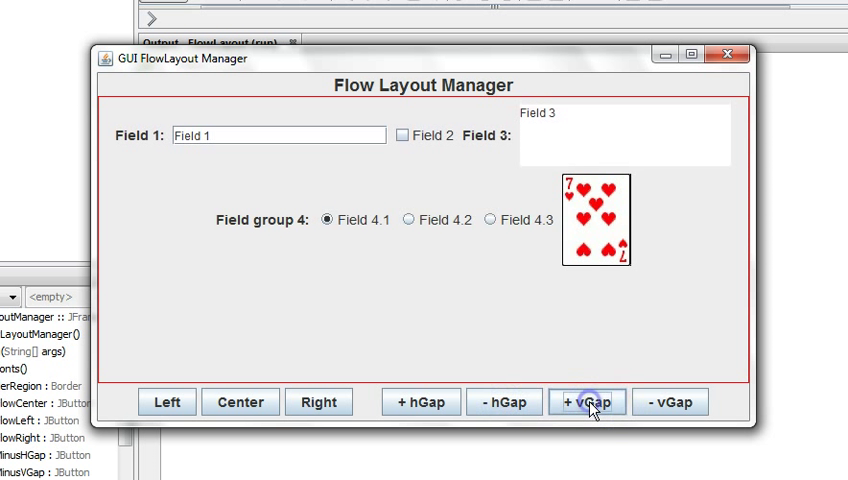
left_click(588, 400)
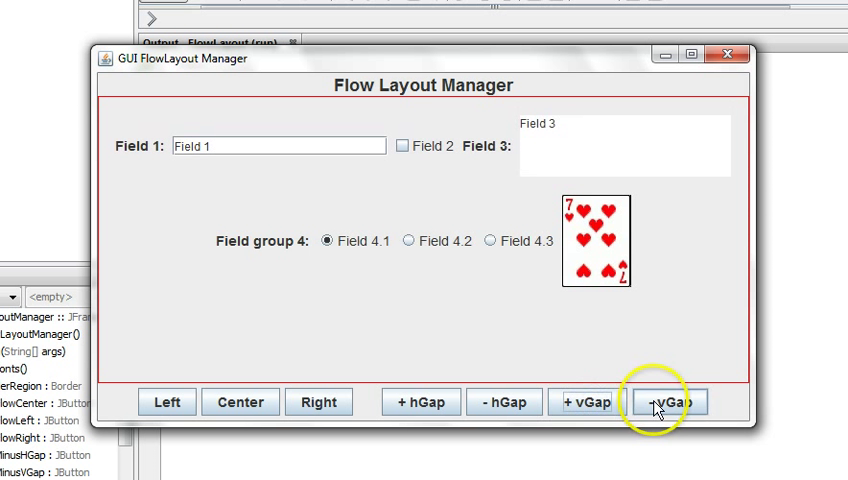
left_click(670, 400)
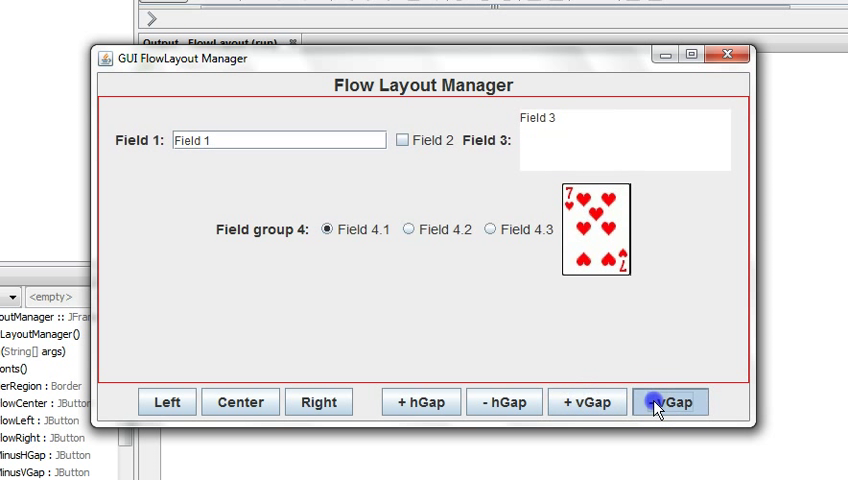
left_click(672, 400)
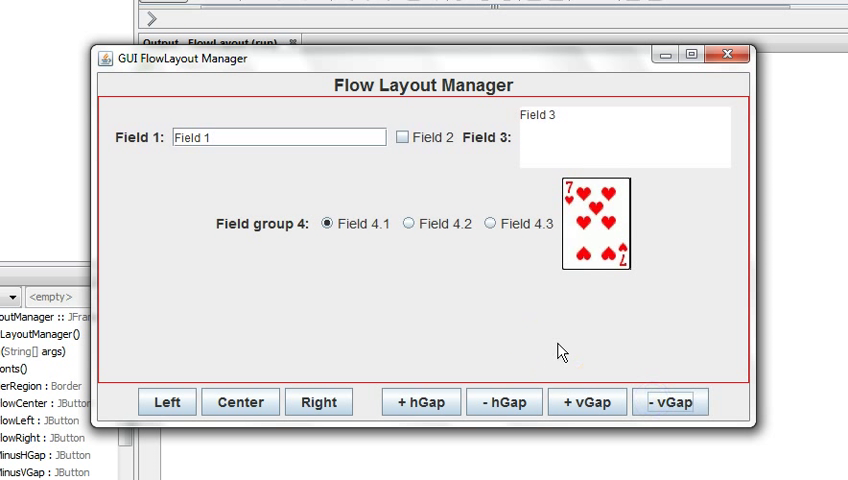
mouse_move(452, 324)
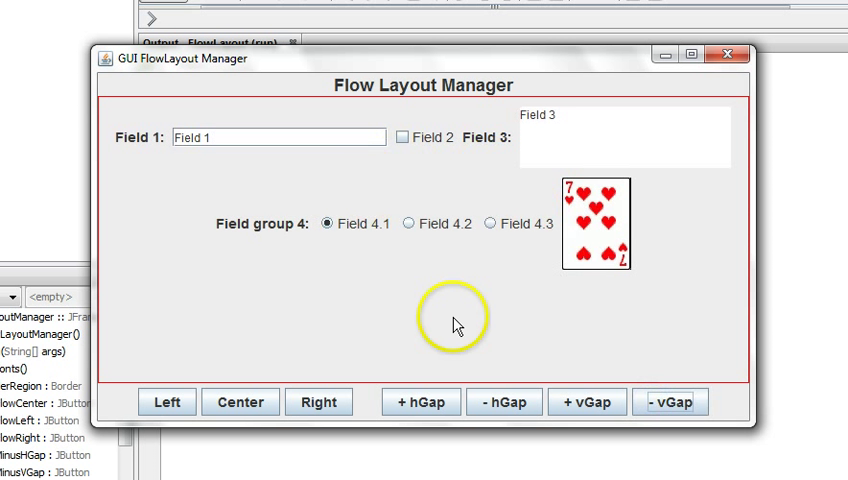
mouse_move(456, 324)
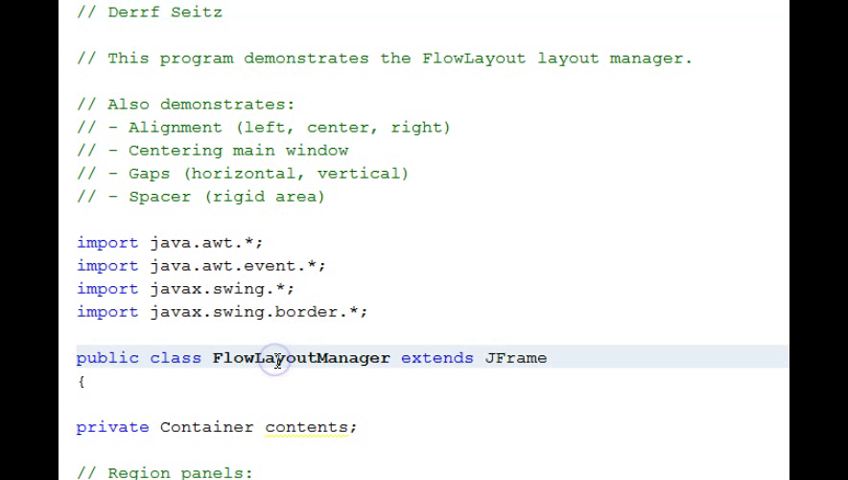
- Highlight the FlowLayoutManager class name and move down through the field, font and layout declarations
double_click(276, 356)
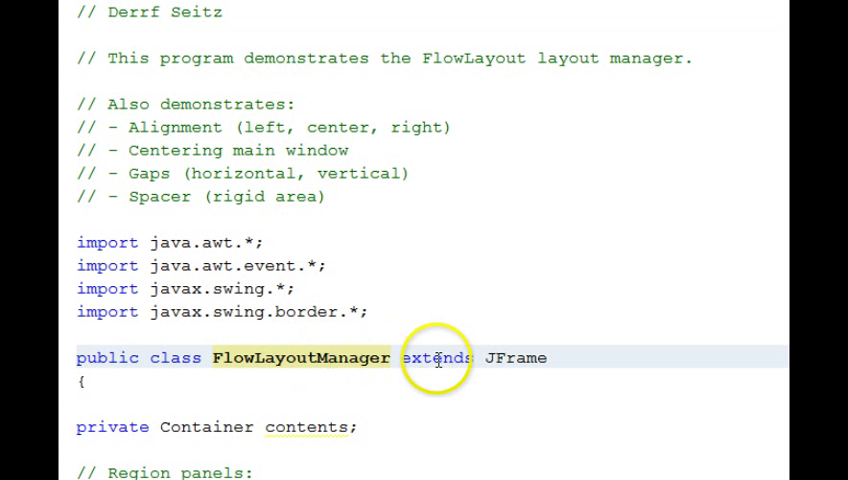
scroll("down", 3)
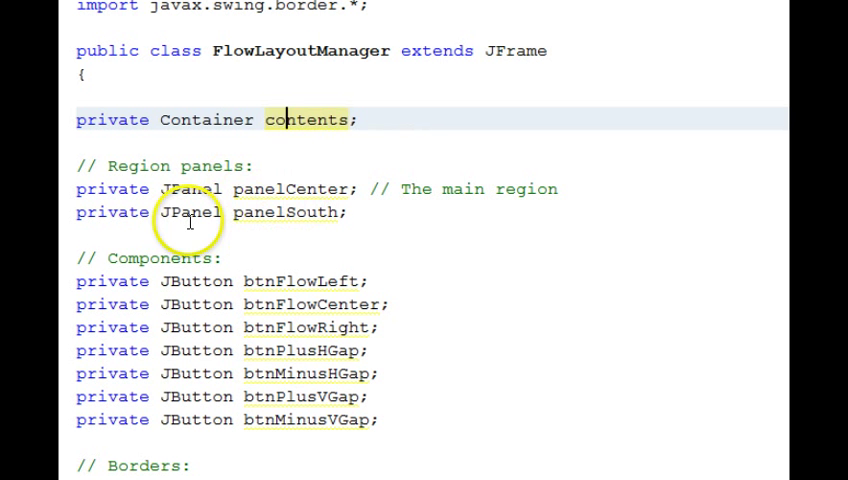
mouse_move(292, 194)
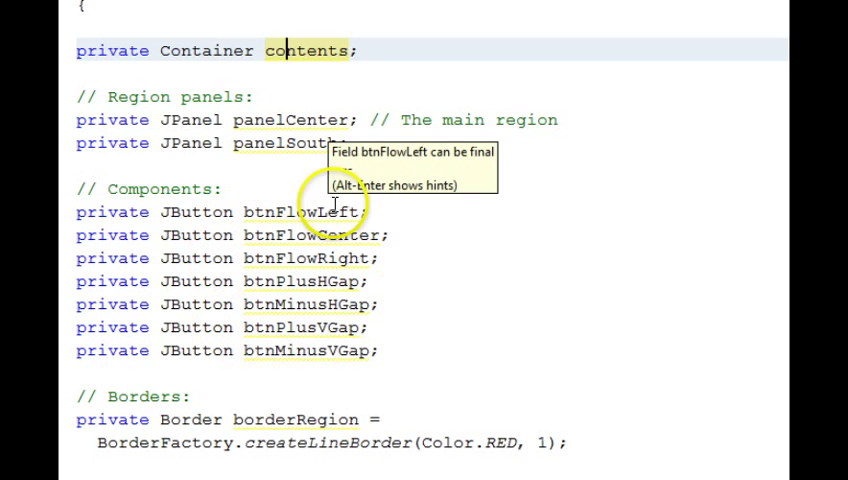
scroll("down", 3)
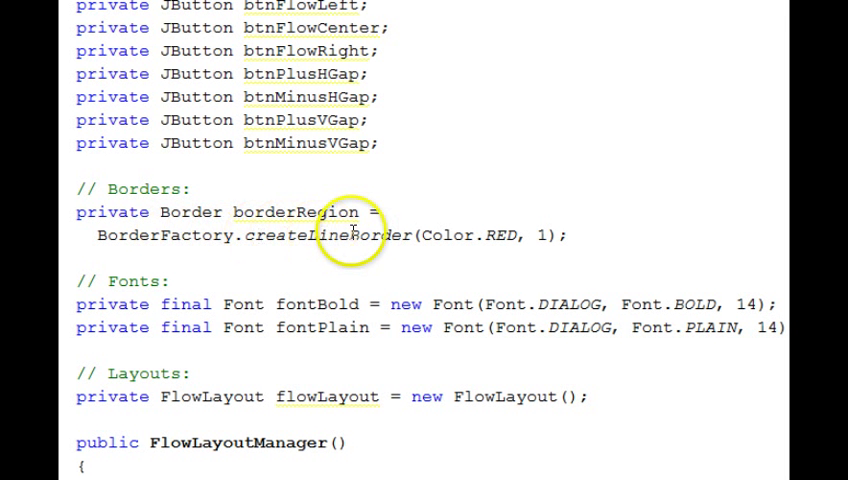
mouse_move(508, 234)
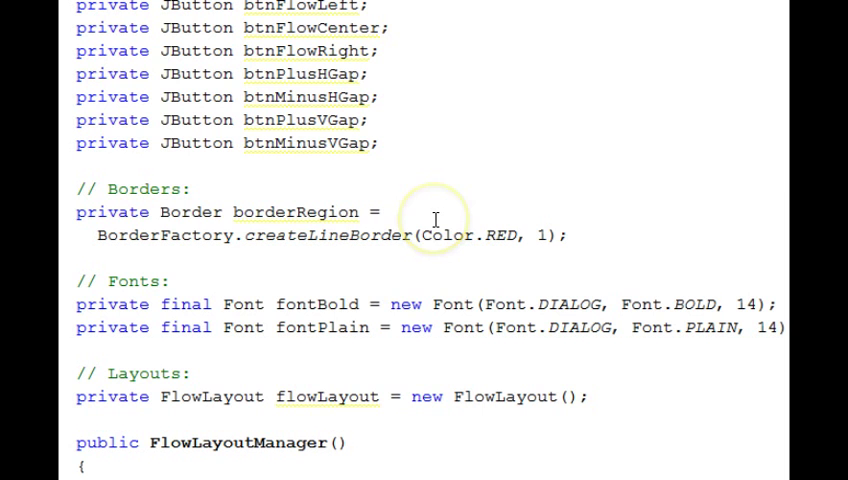
scroll("down", 3)
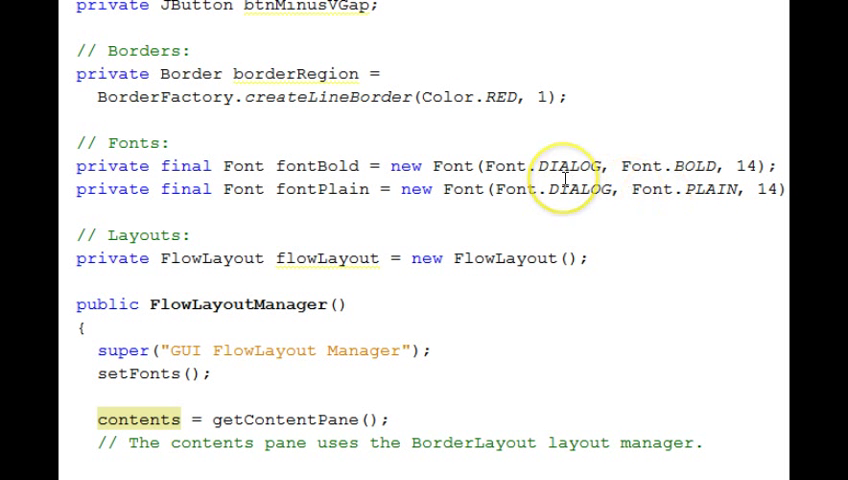
scroll("down", 3)
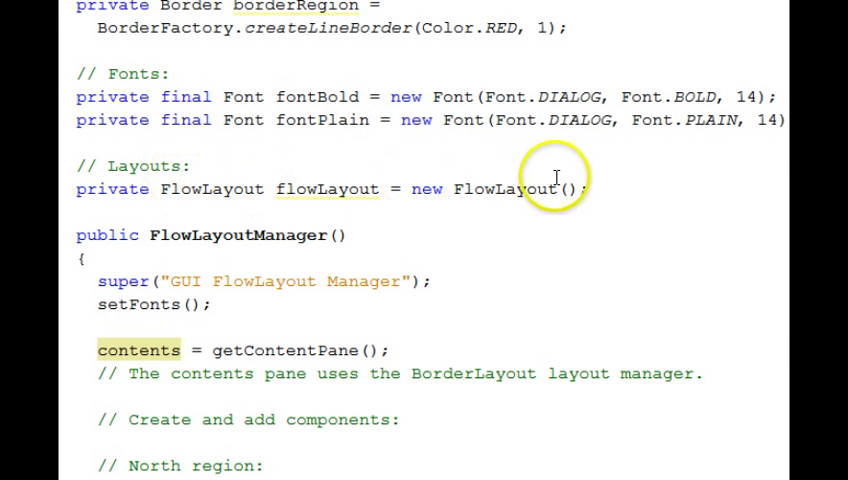
- Continue into the constructor's north-region title and center-panel component code
scroll("down", 3)
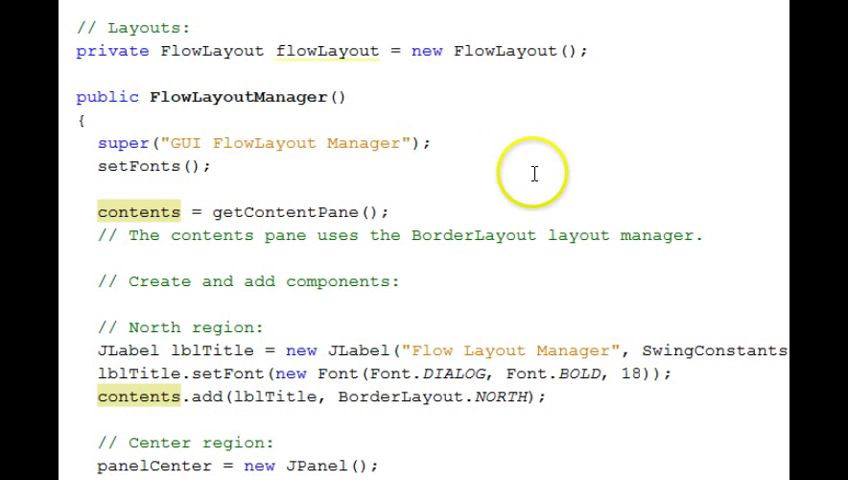
mouse_move(368, 128)
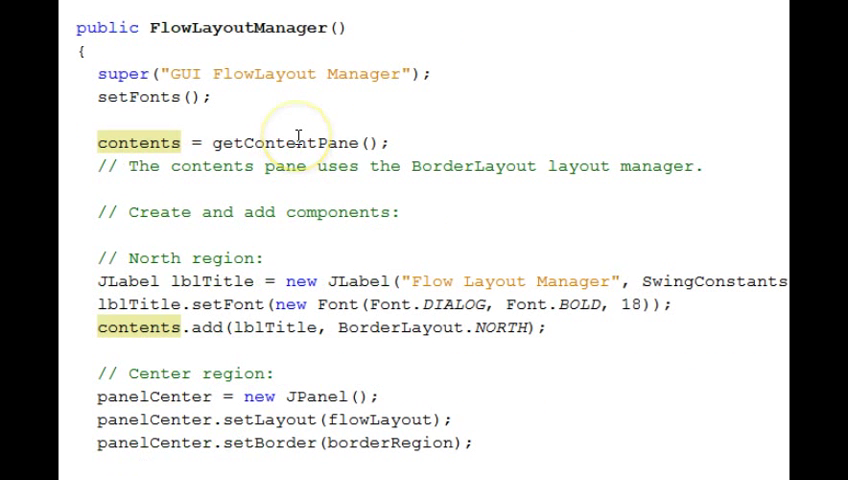
scroll("down", 3)
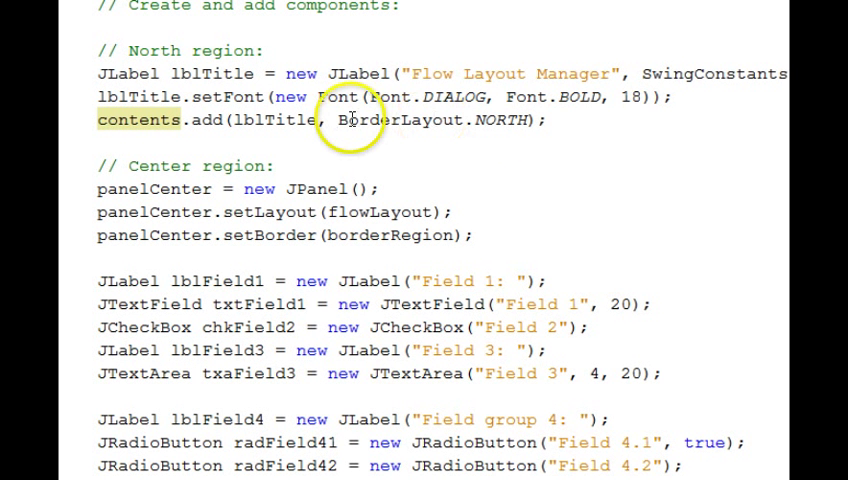
scroll("down", 3)
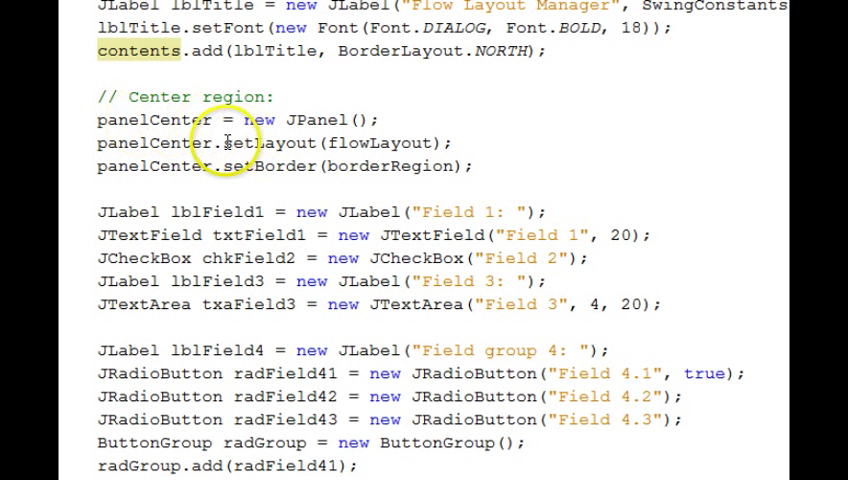
mouse_move(400, 144)
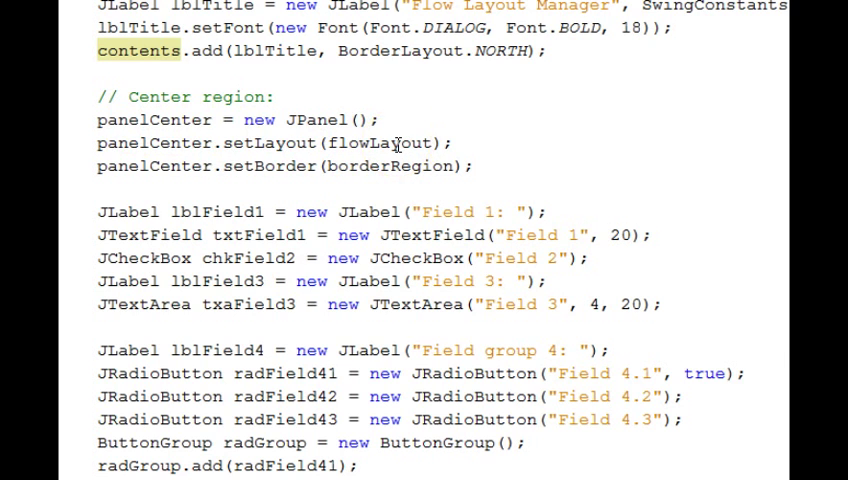
scroll("up", 3)
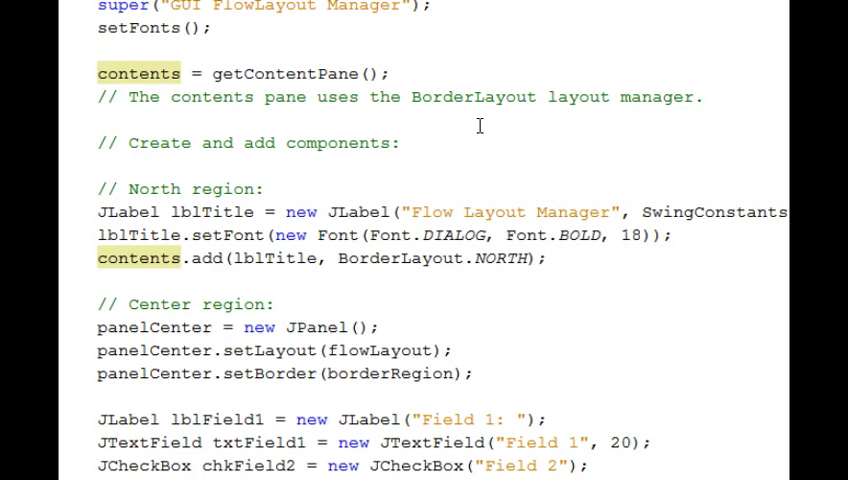
scroll("down", 3)
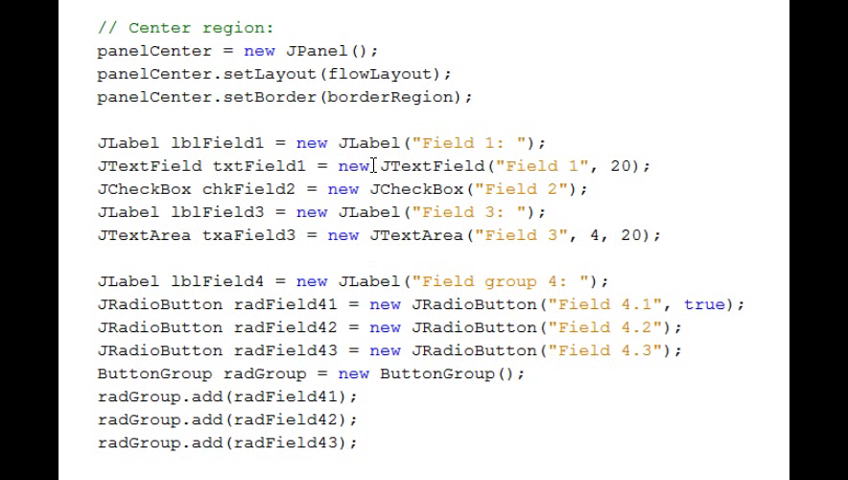
mouse_move(200, 240)
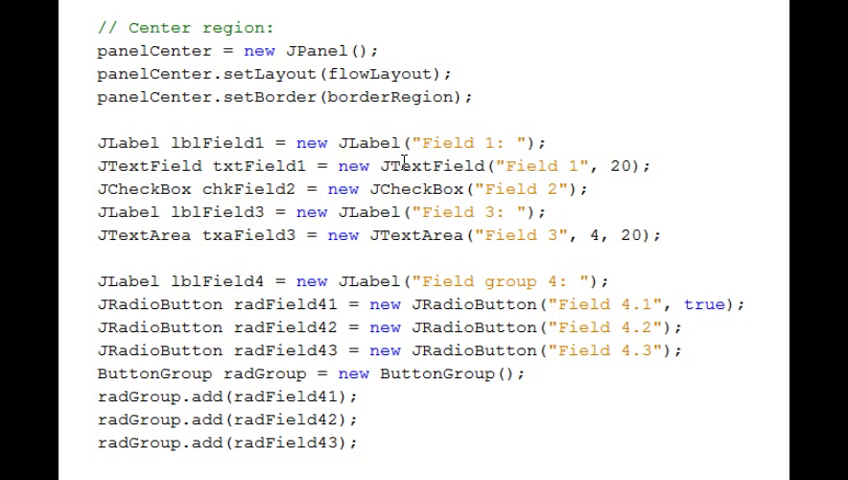
scroll("down", 3)
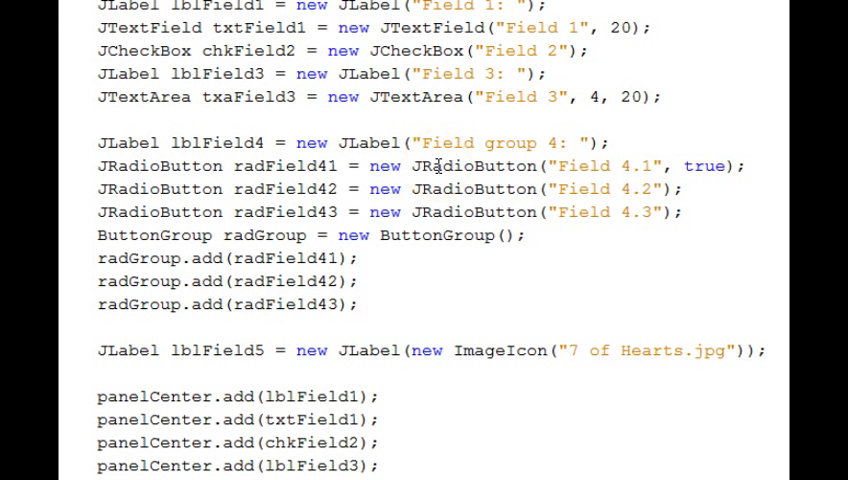
mouse_move(378, 232)
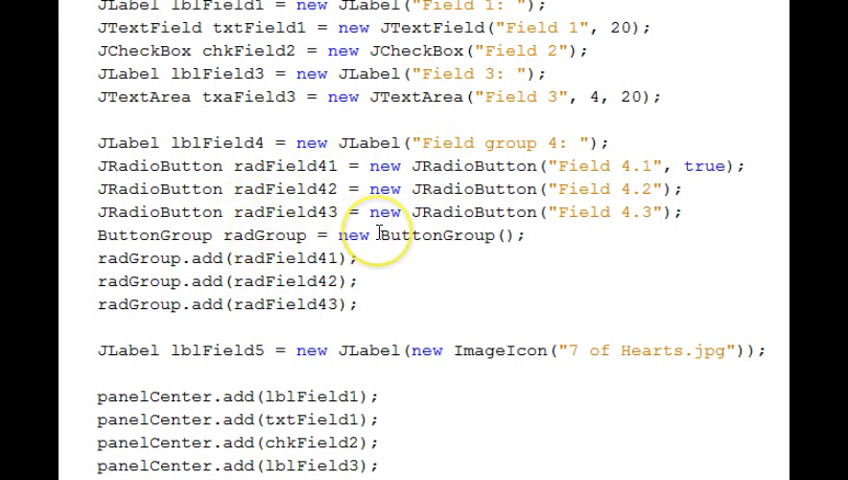
scroll("down", 3)
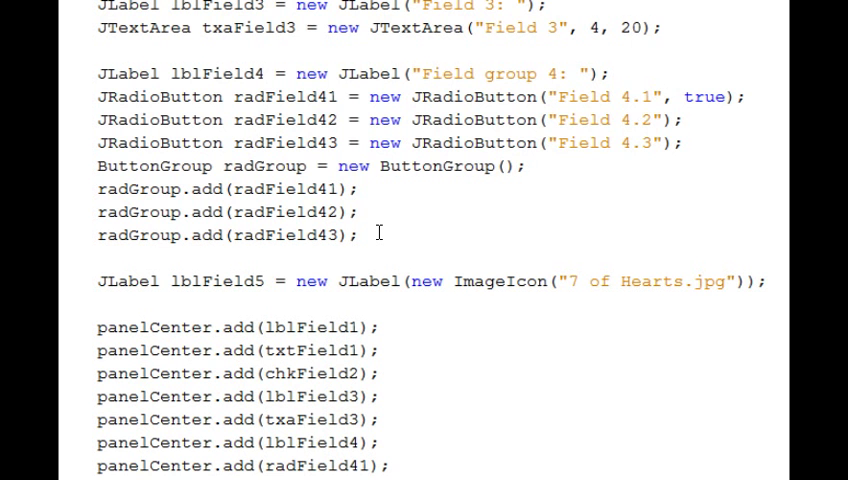
scroll("down", 3)
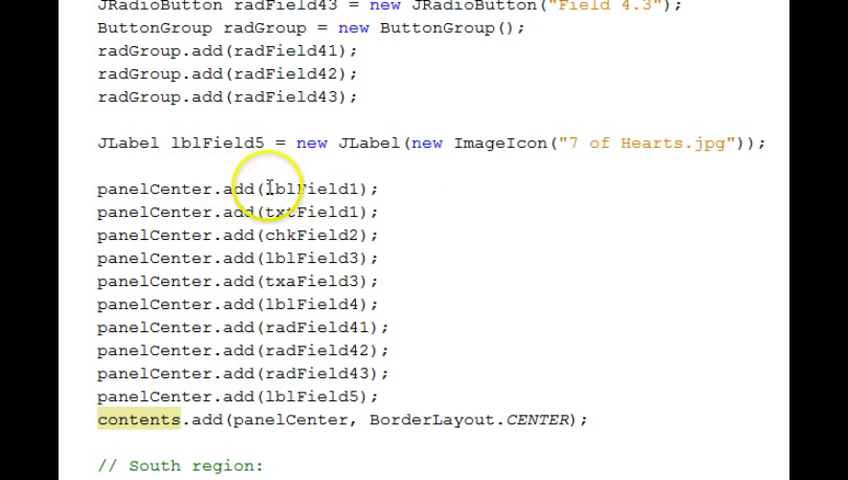
scroll("down", 3)
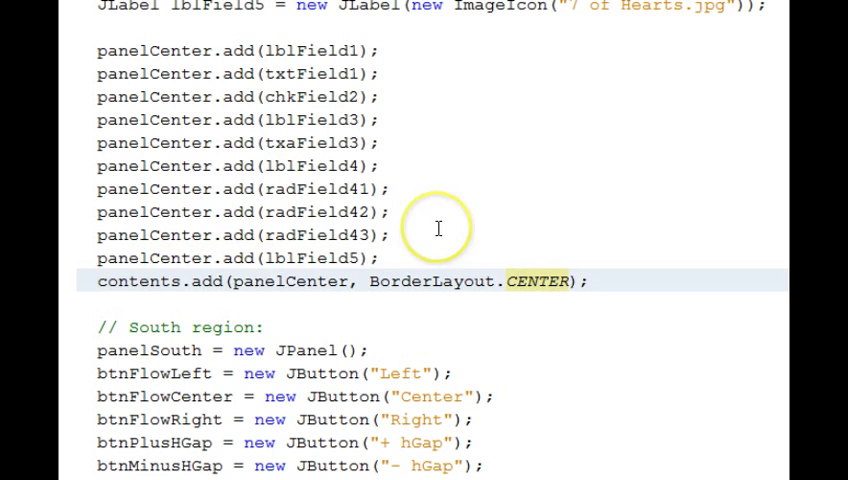
scroll("down", 3)
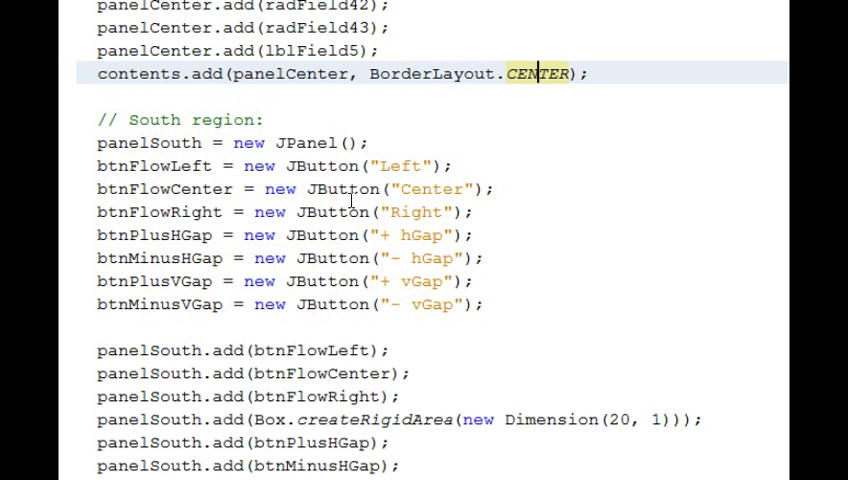
- Scroll past the panelSouth.add calls to the event-handler registration and setSize lines
scroll("down", 3)
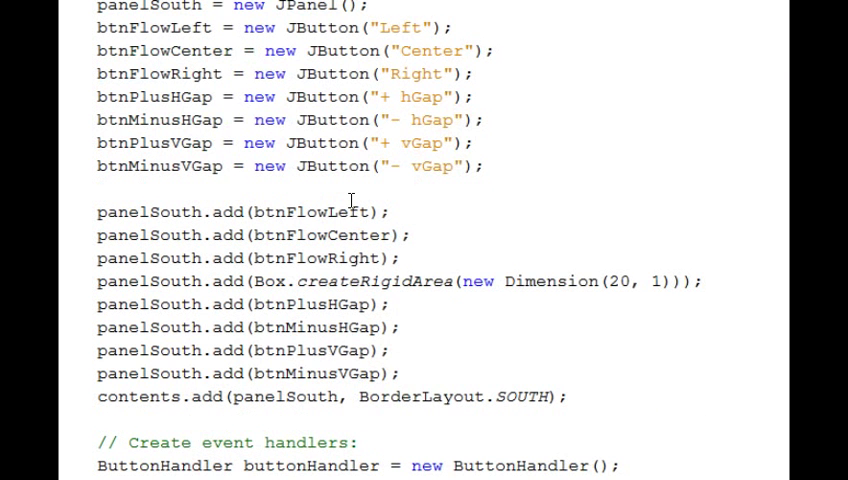
scroll("down", 3)
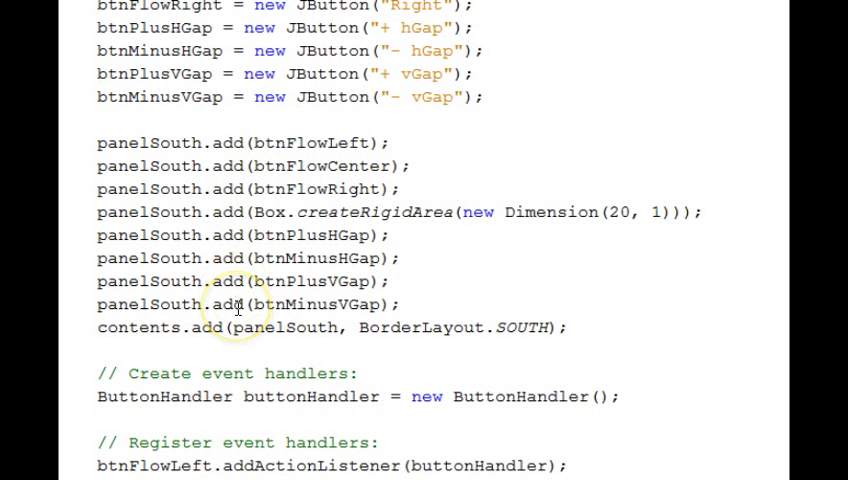
mouse_move(256, 204)
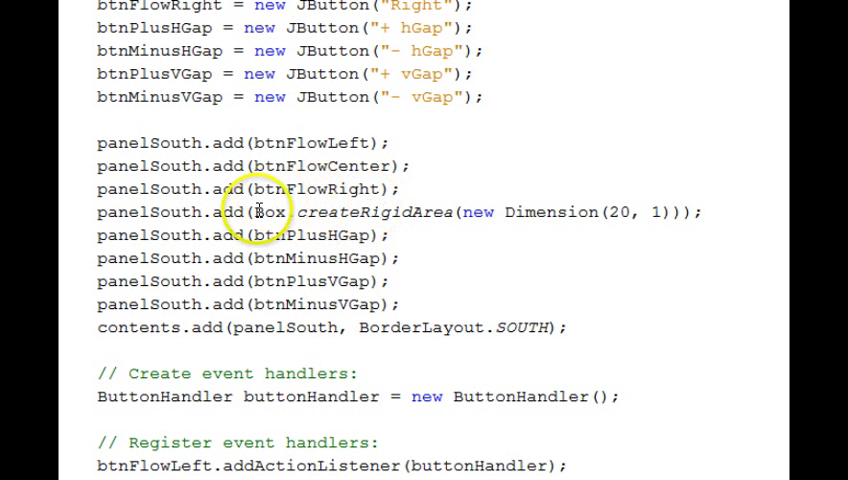
mouse_move(310, 212)
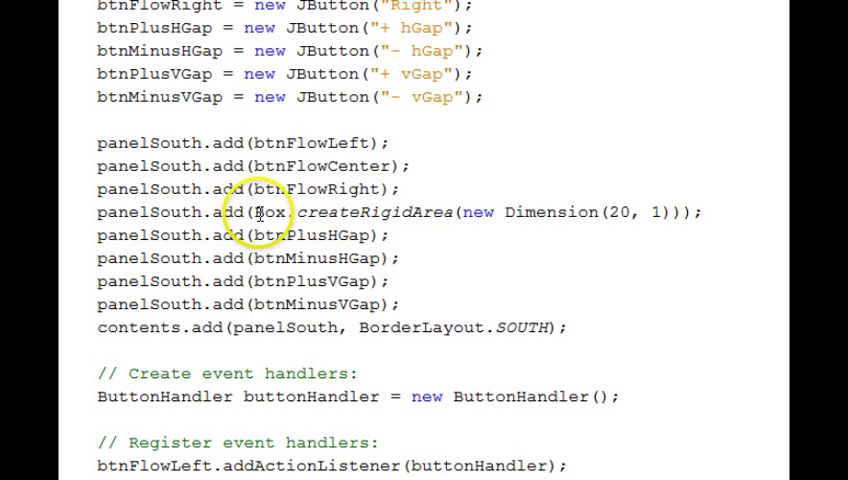
mouse_move(476, 212)
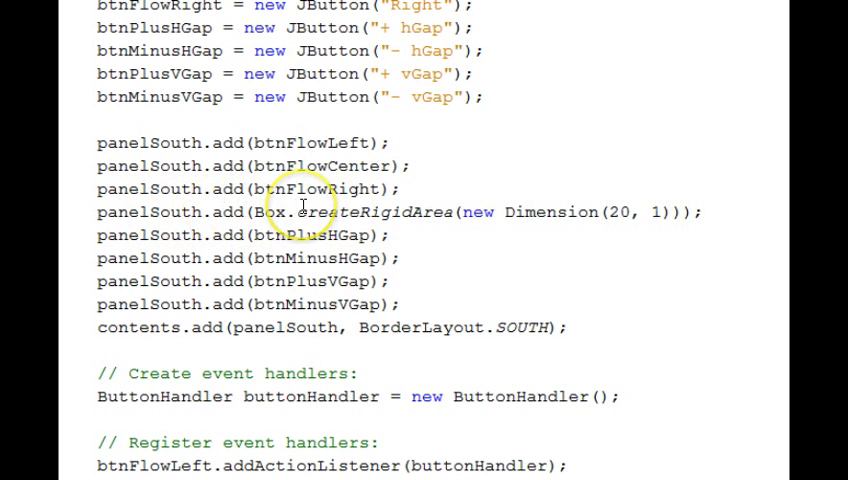
scroll("down", 3)
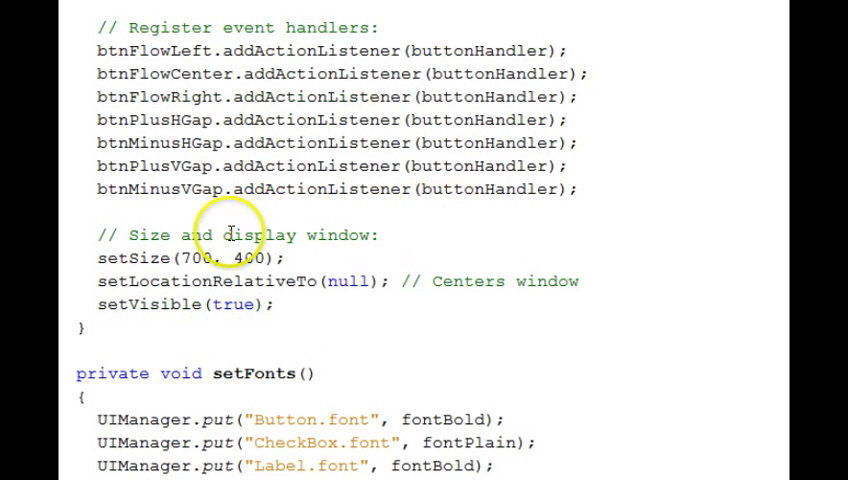
- Scroll down to the setFonts method and the ButtonHandler class's actionPerformed logic
scroll("down", 3)
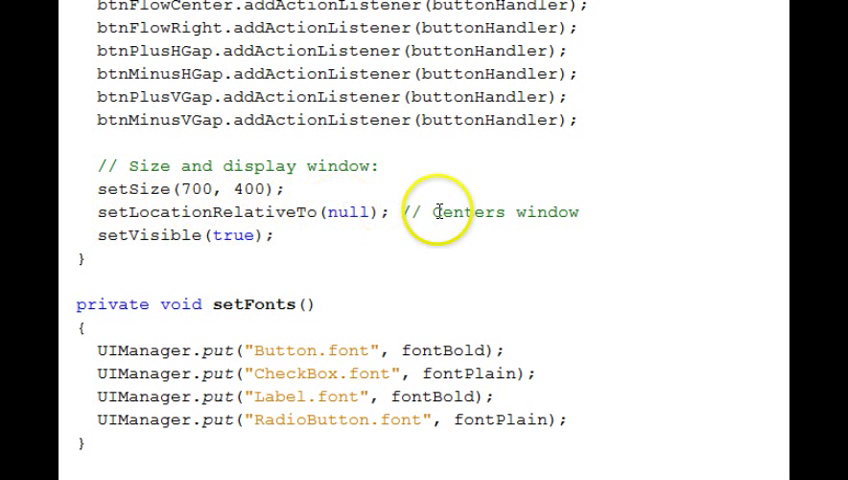
mouse_move(440, 212)
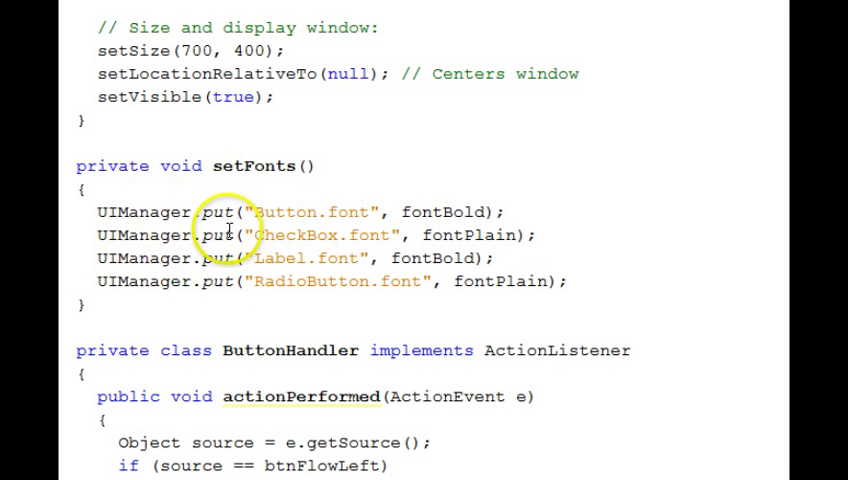
scroll("down", 3)
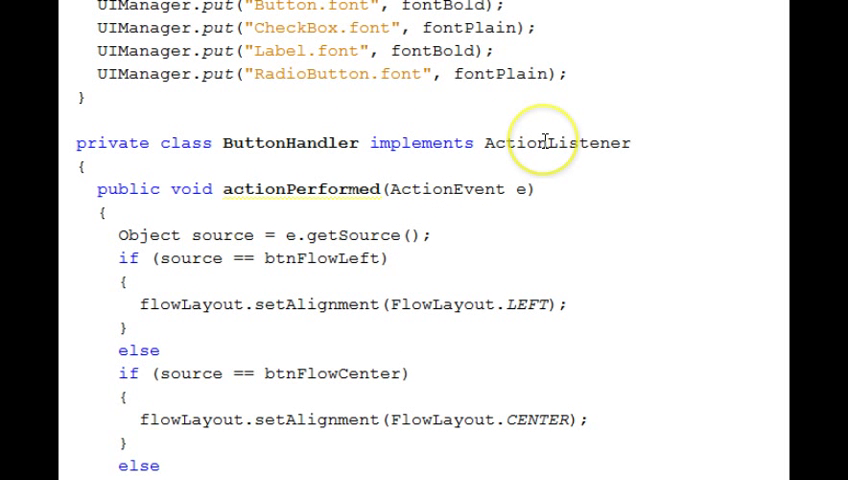
- Scroll through actionPerformed to main, then back up to the setHgap/setVgap branches and revalidate call
scroll("down", 3)
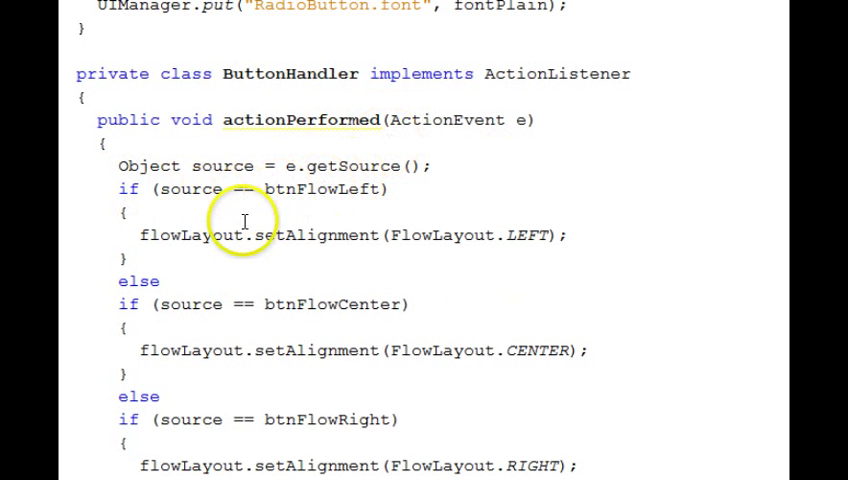
scroll("down", 3)
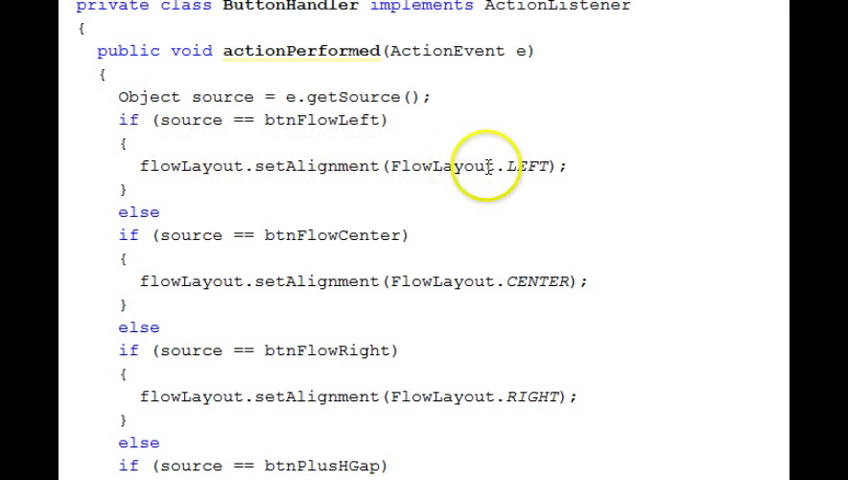
mouse_move(330, 236)
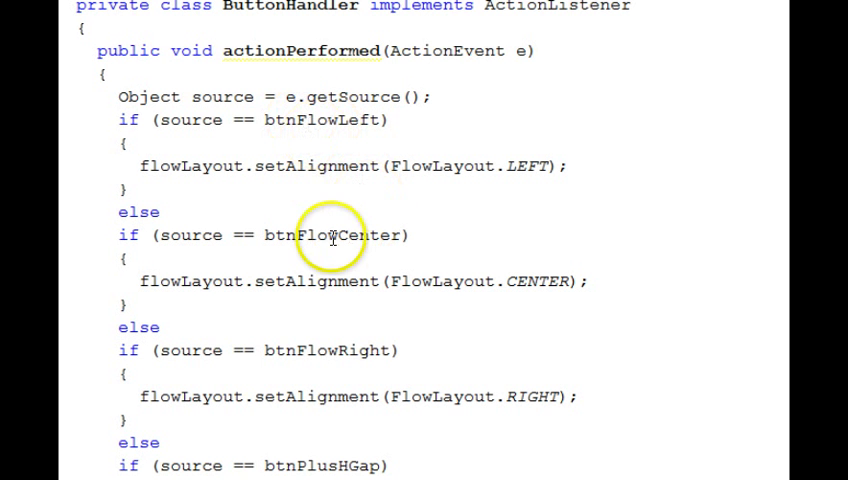
scroll("down", 3)
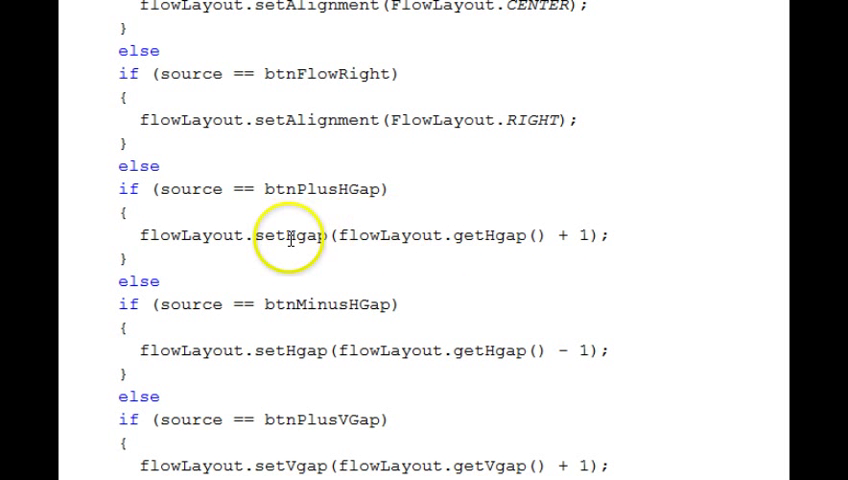
scroll("down", 3)
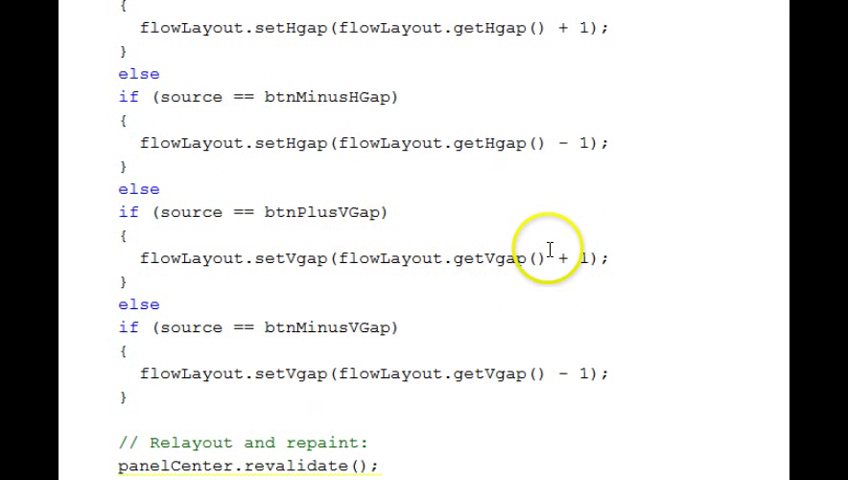
scroll("down", 3)
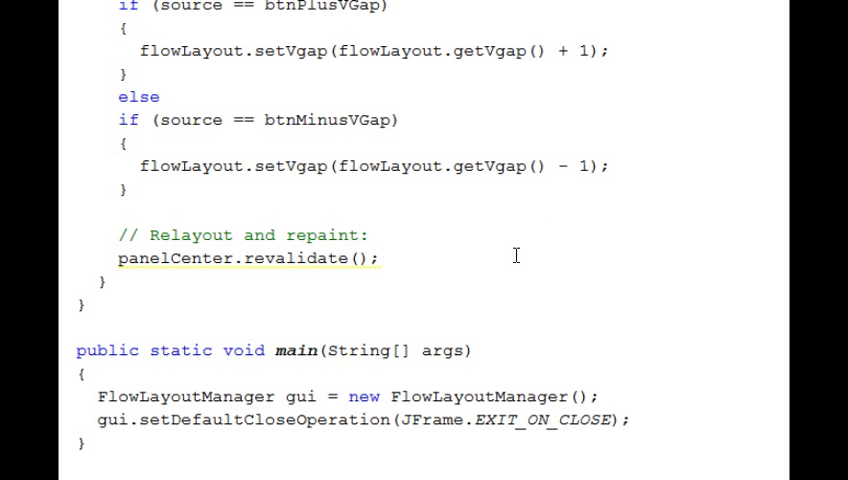
scroll("down", 3)
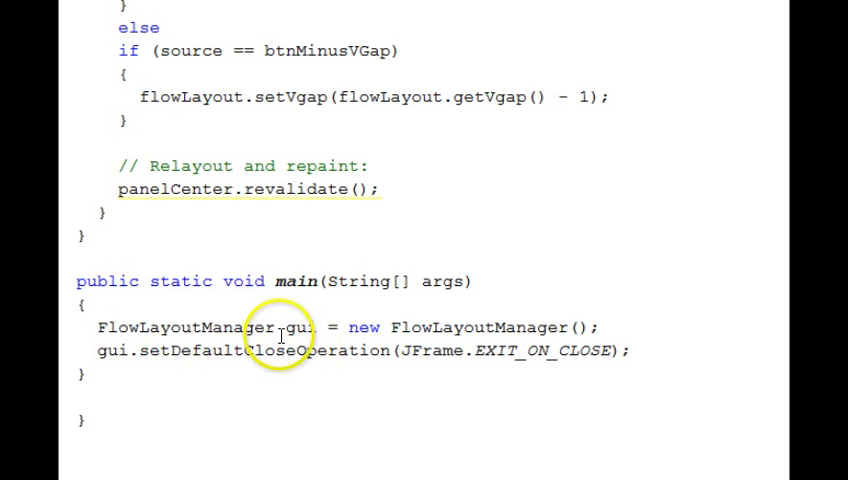
scroll("up", 3)
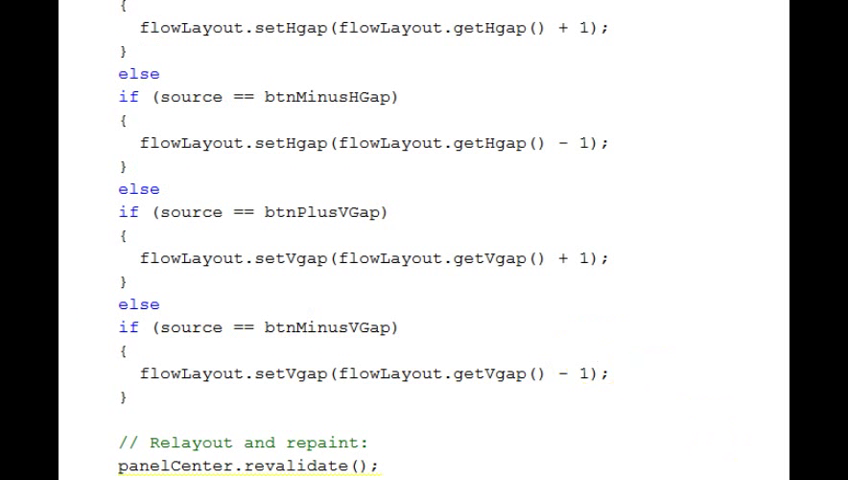
- Scroll back to the header comments, imports and class declaration at the top of FlowLayoutManager.java
scroll("up", 3)
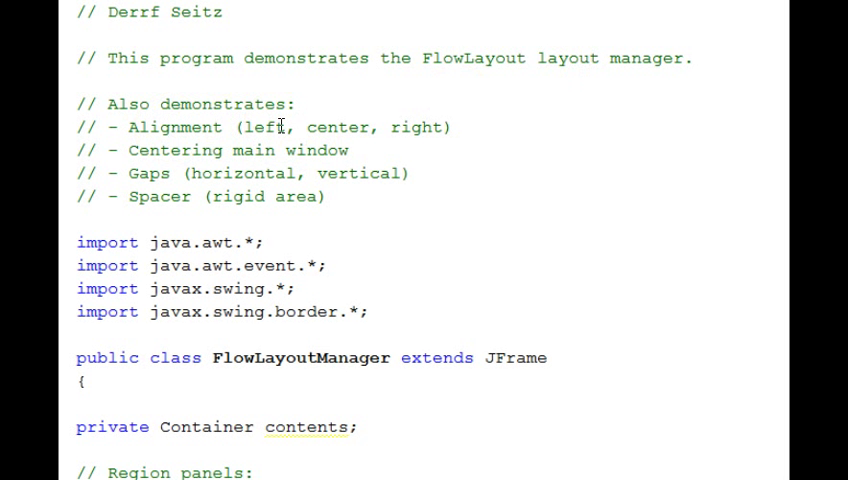
mouse_move(324, 126)
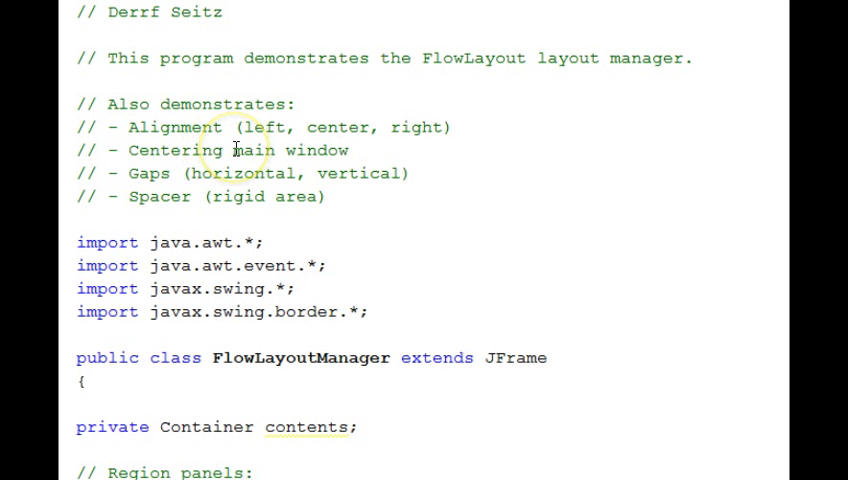
mouse_move(324, 170)
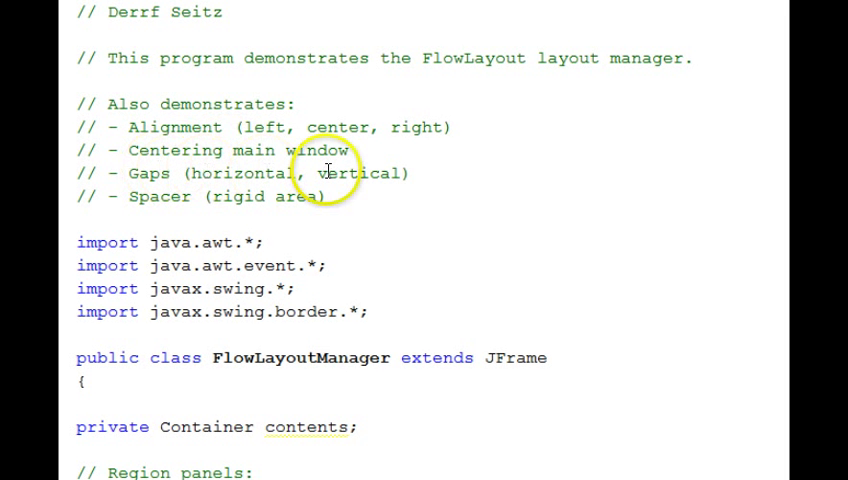
mouse_move(242, 196)
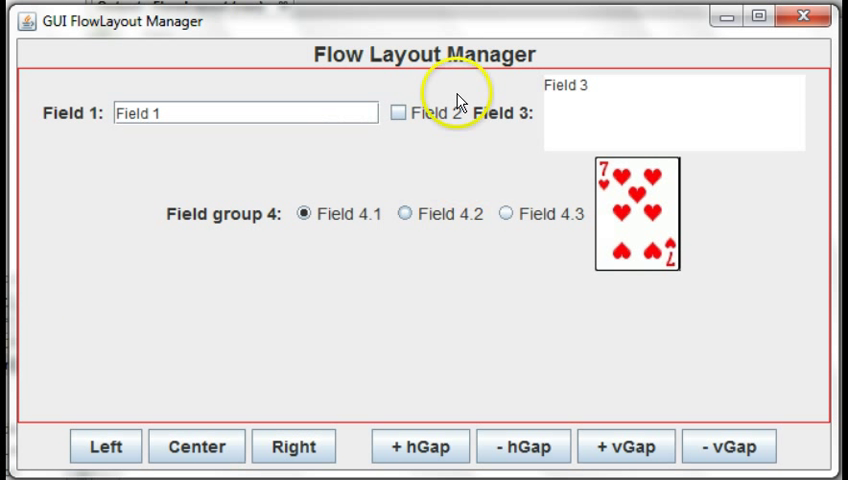
mouse_move(488, 138)
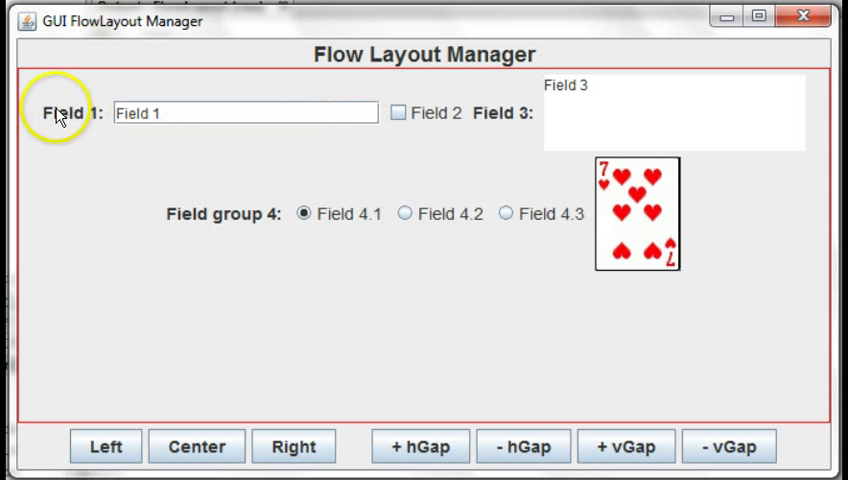
mouse_move(812, 76)
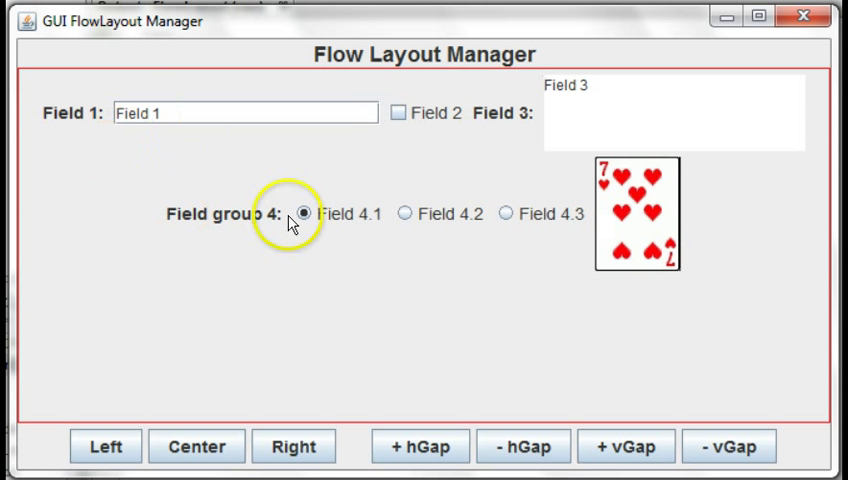
mouse_move(636, 232)
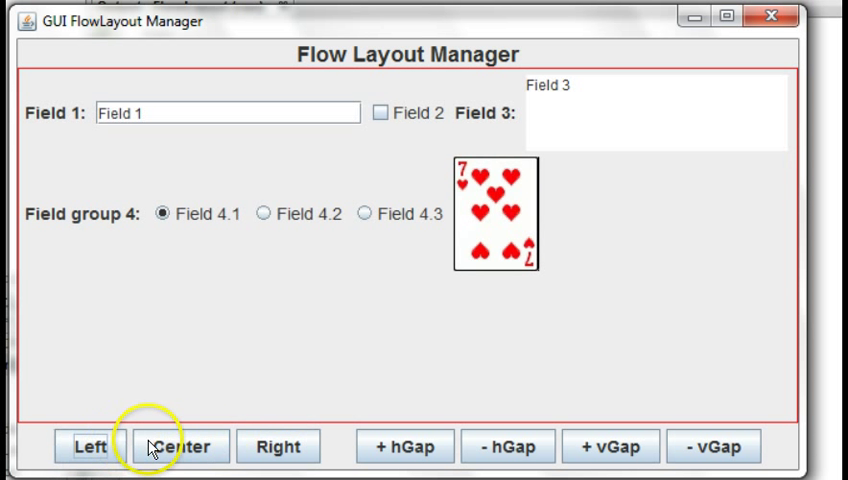
- Center the component rows, then widen the horizontal gap twice so Field 3 wraps onto its own row
left_click(180, 446)
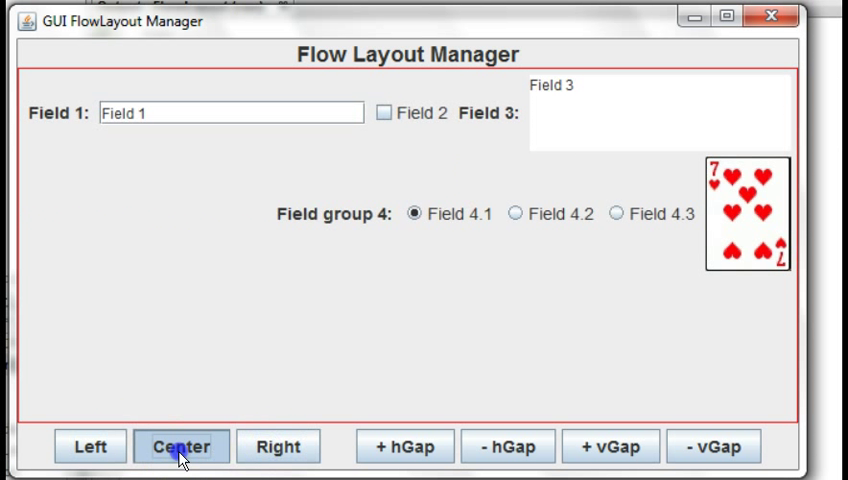
left_click(180, 446)
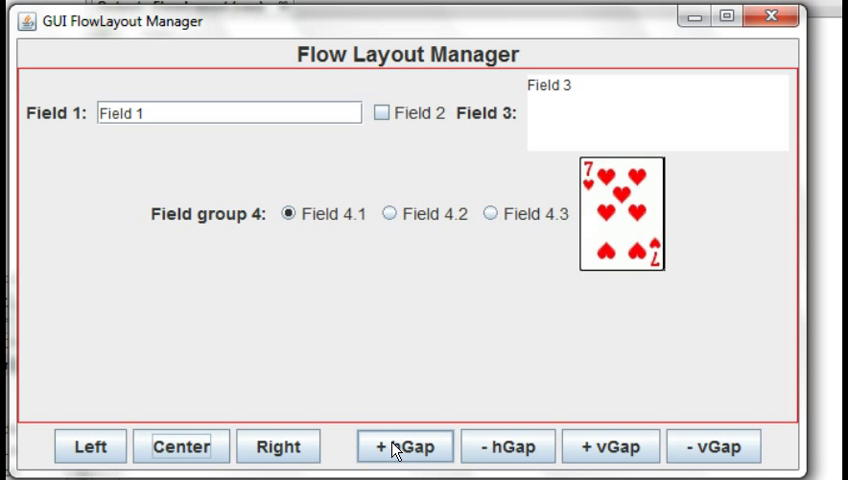
left_click(404, 446)
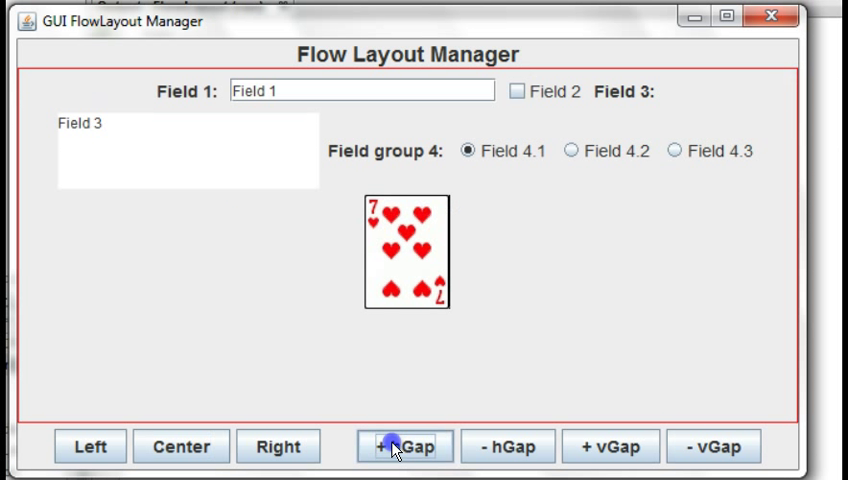
left_click(404, 446)
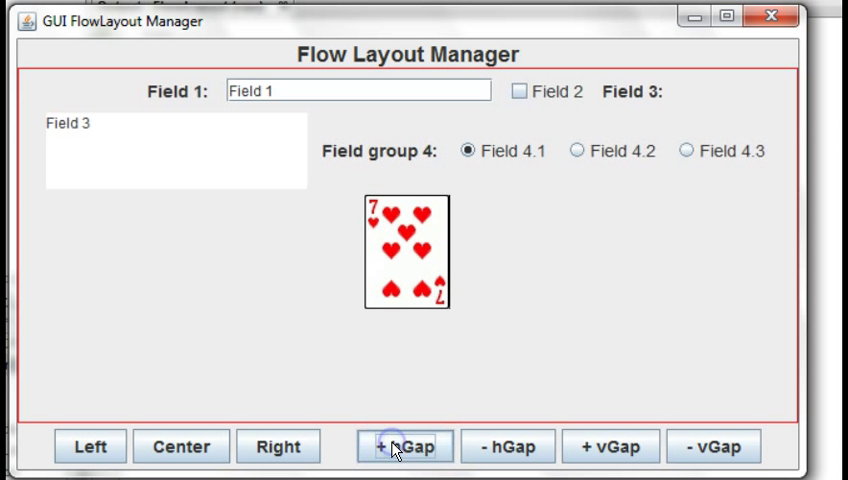